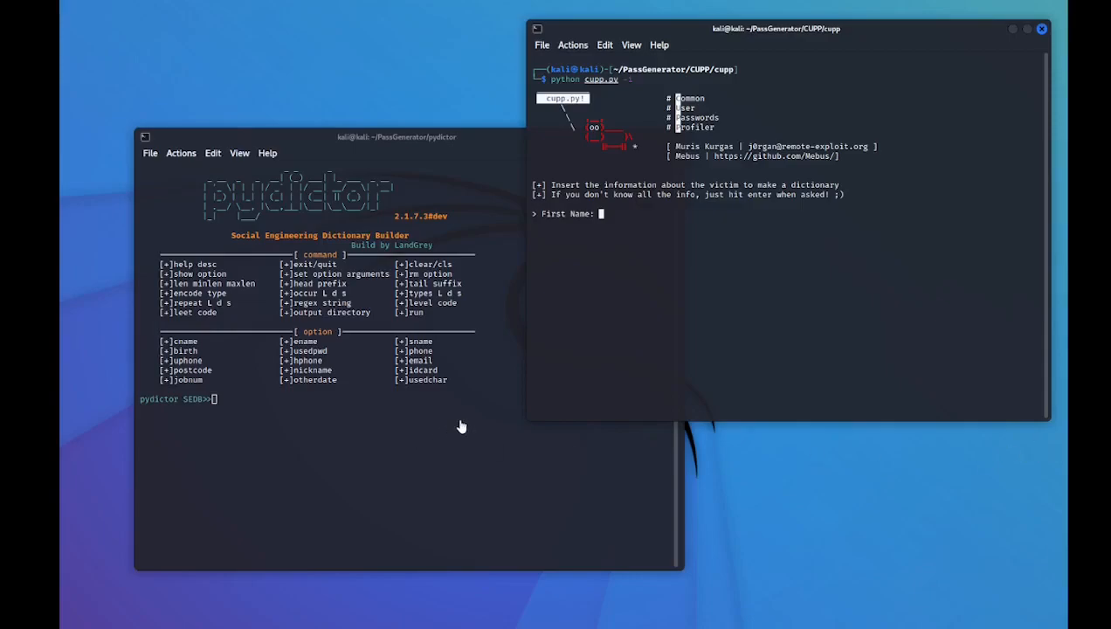
mouse_move(367, 422)
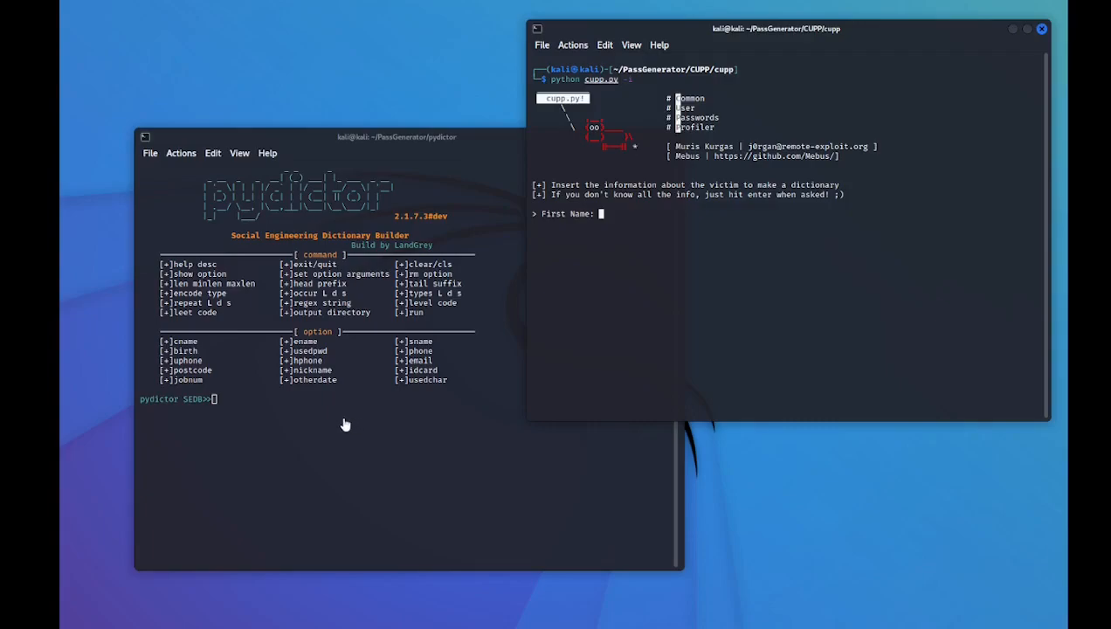
mouse_move(835, 361)
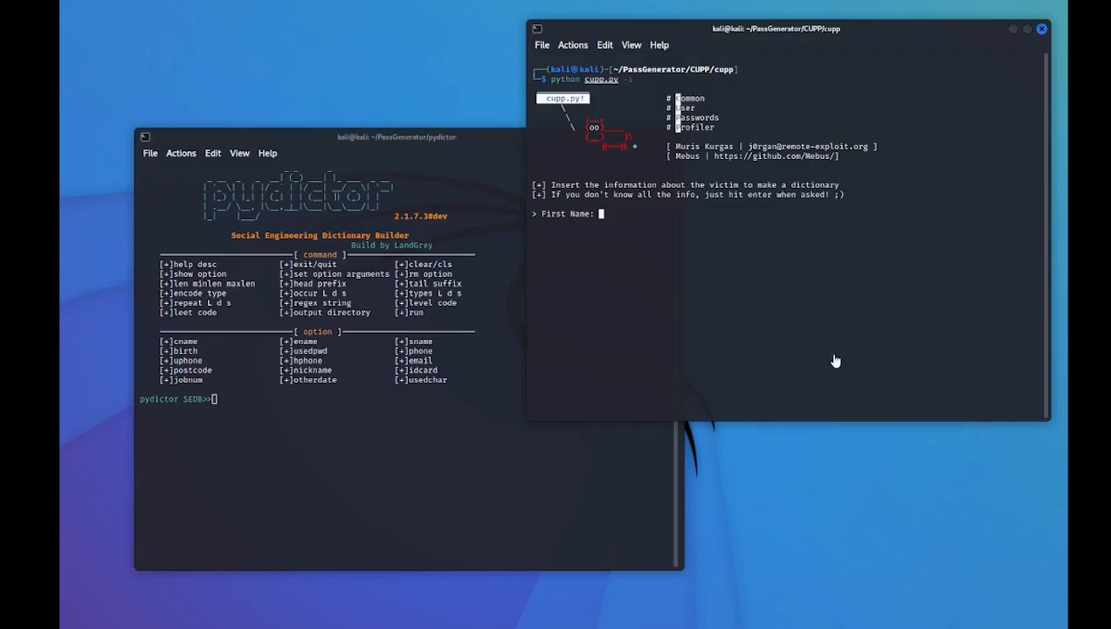
mouse_move(556, 117)
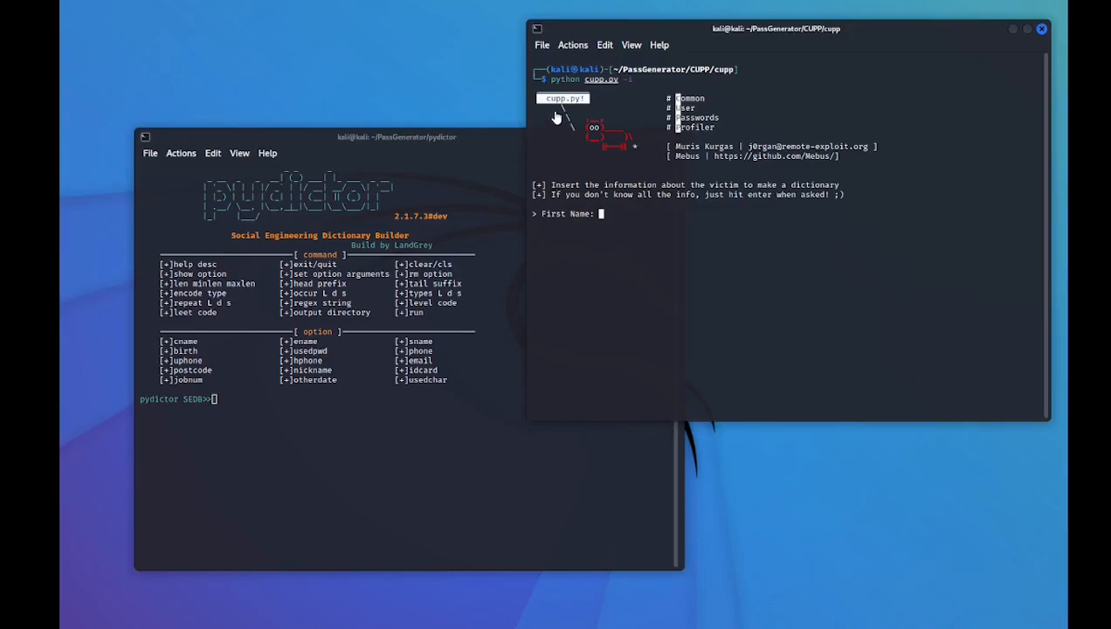
mouse_move(595, 383)
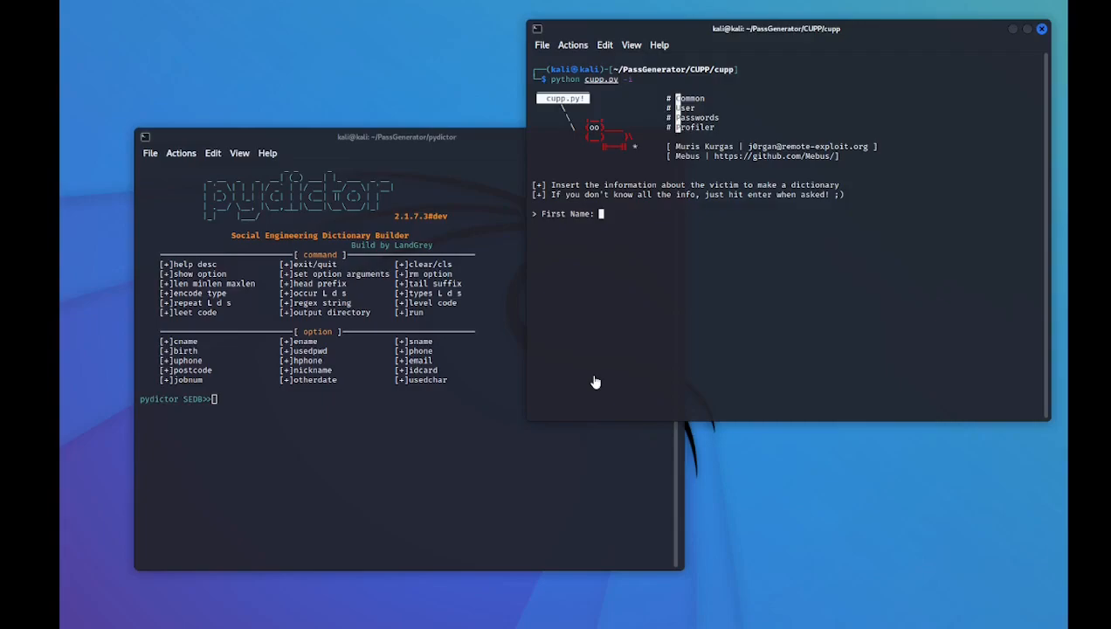
mouse_move(598, 374)
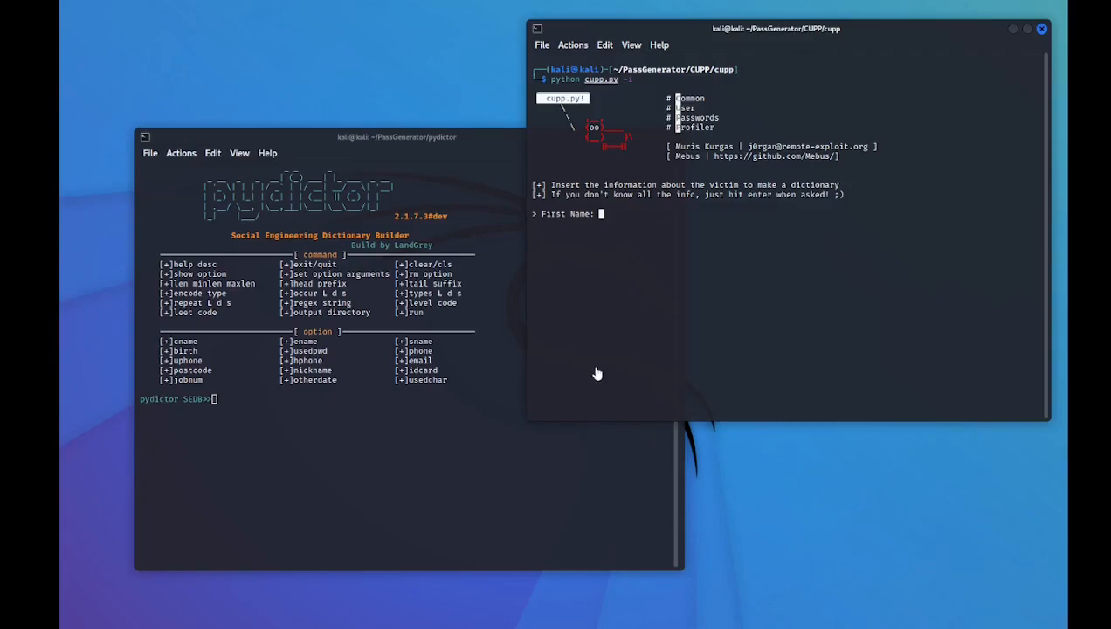
mouse_move(586, 373)
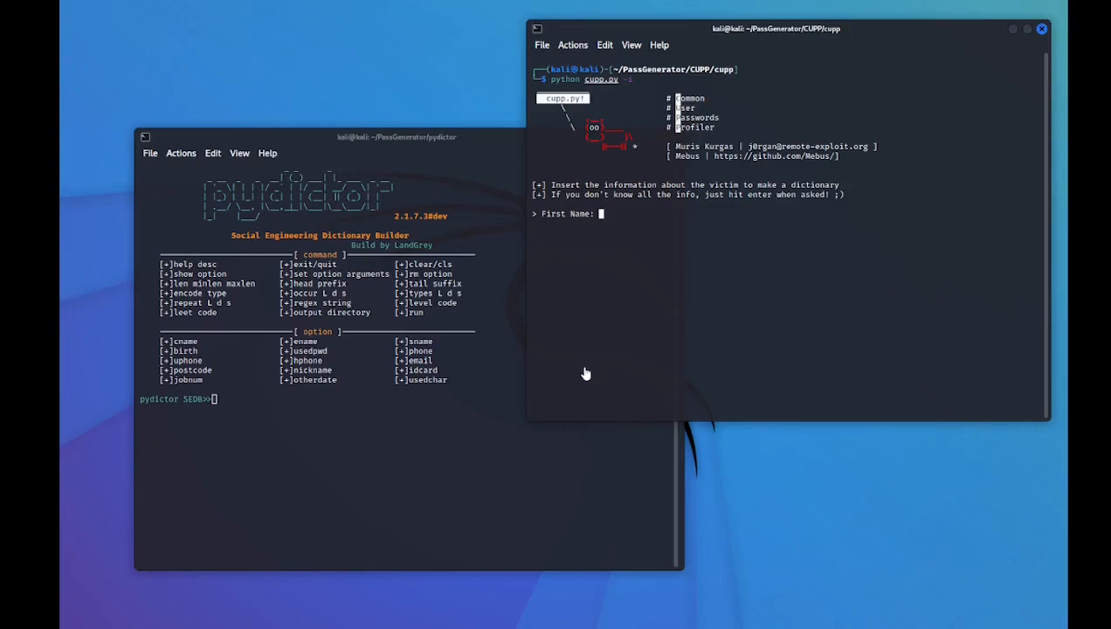
mouse_move(741, 268)
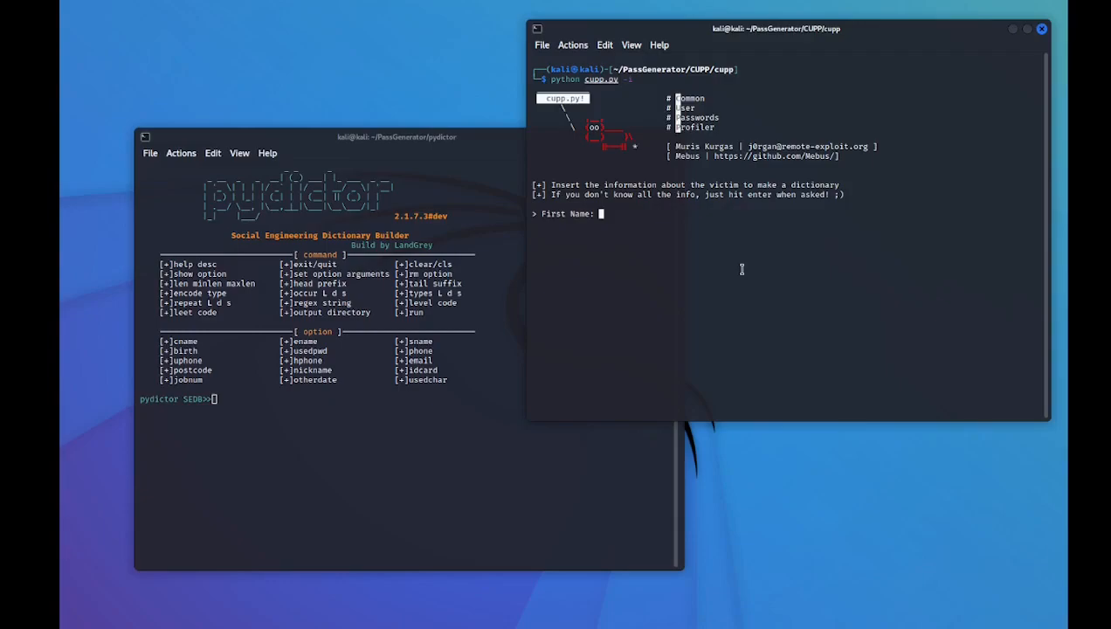
- Enter first name kali and surname linux in CUPP, skipping partner, child, pet and company prompts
type("kali")
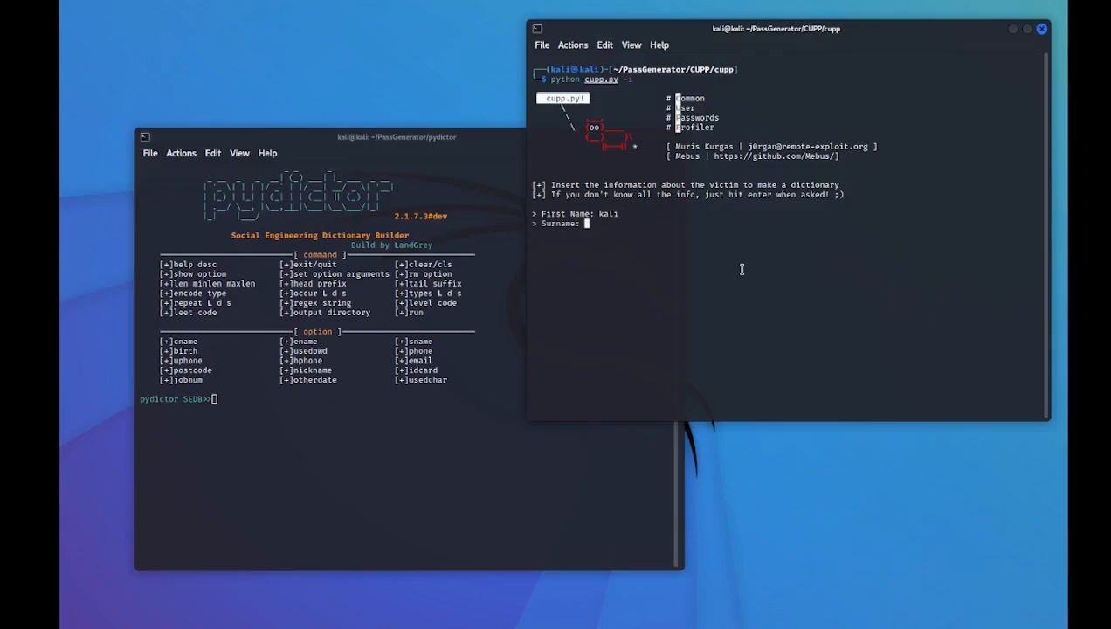
type("linux")
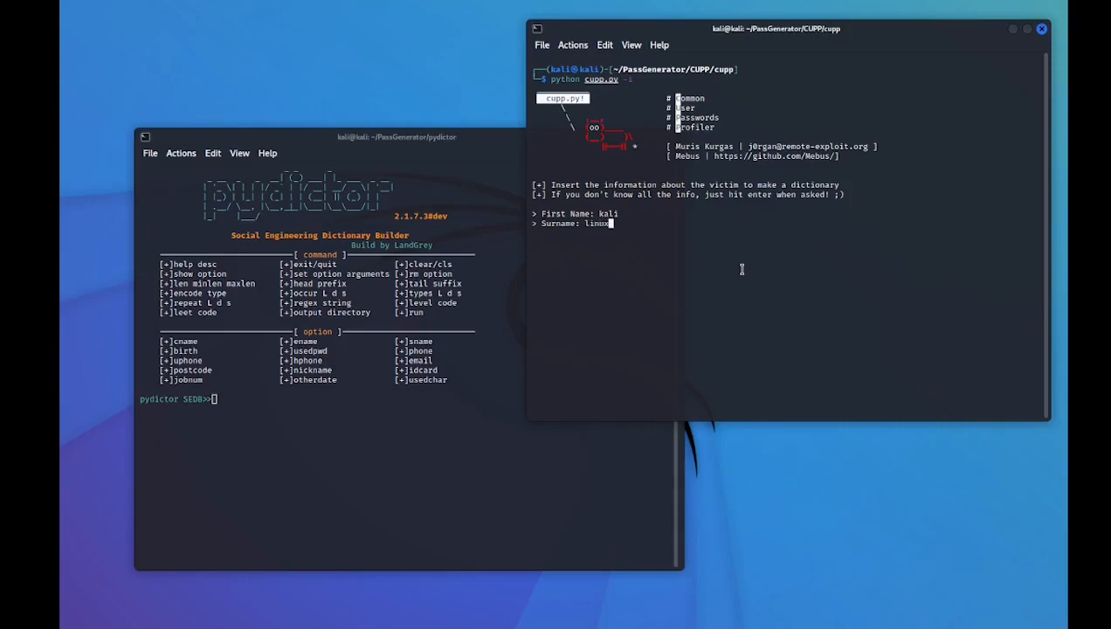
key("Return")
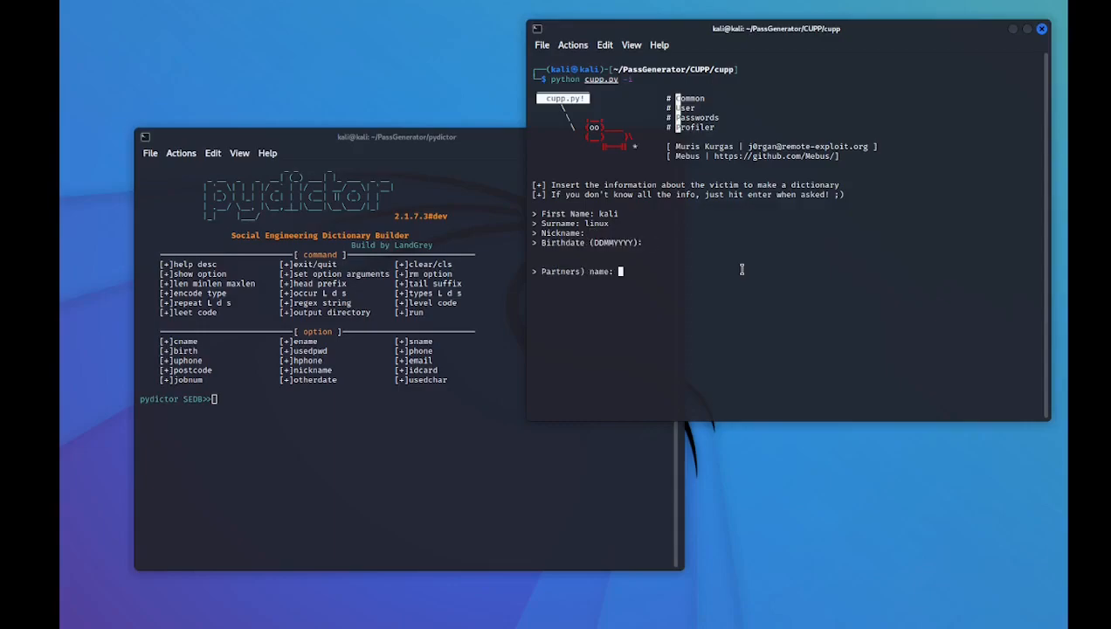
key("Return")
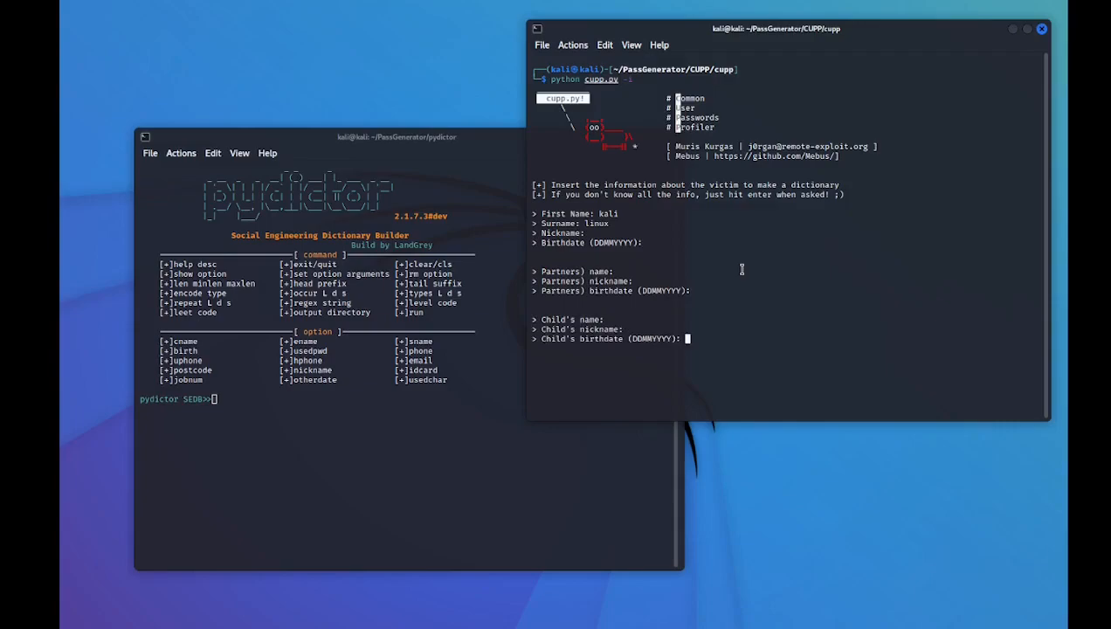
key("Return")
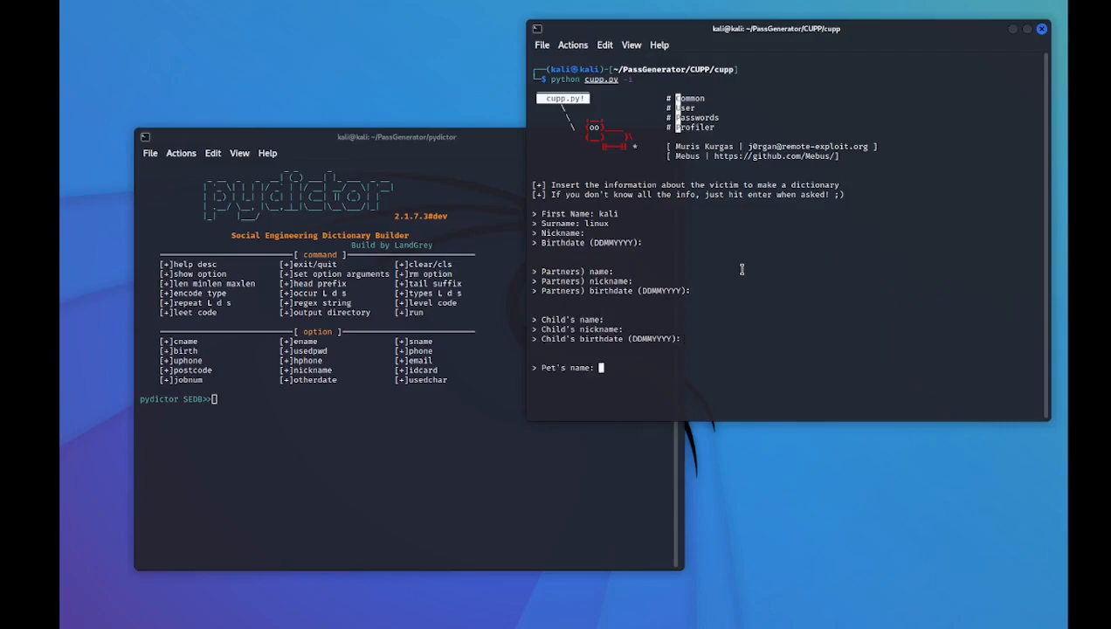
key("Return")
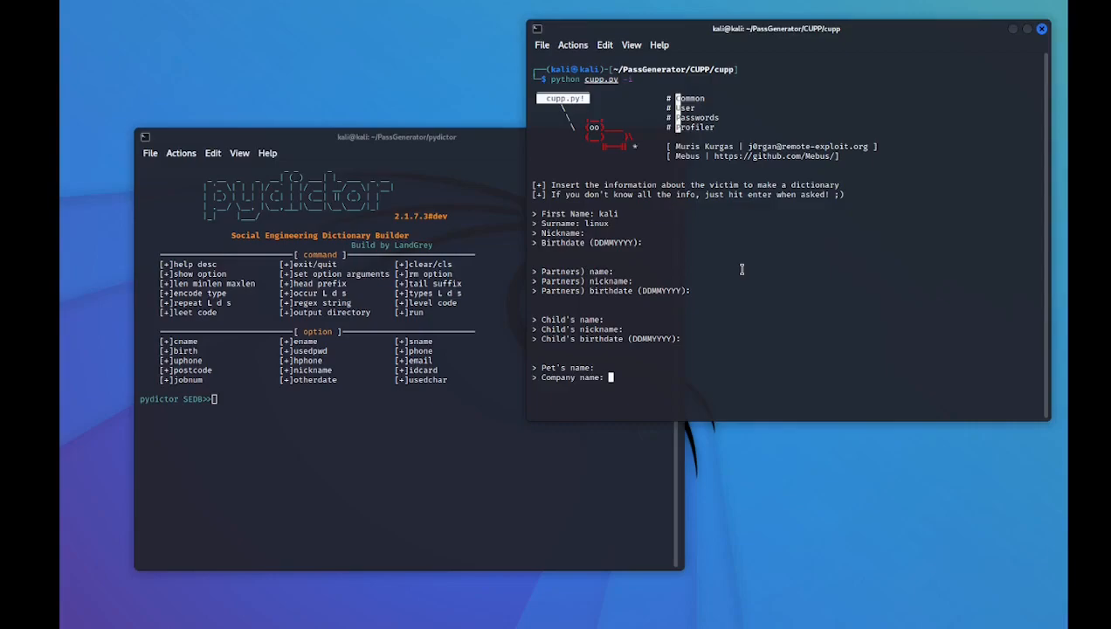
key("Return")
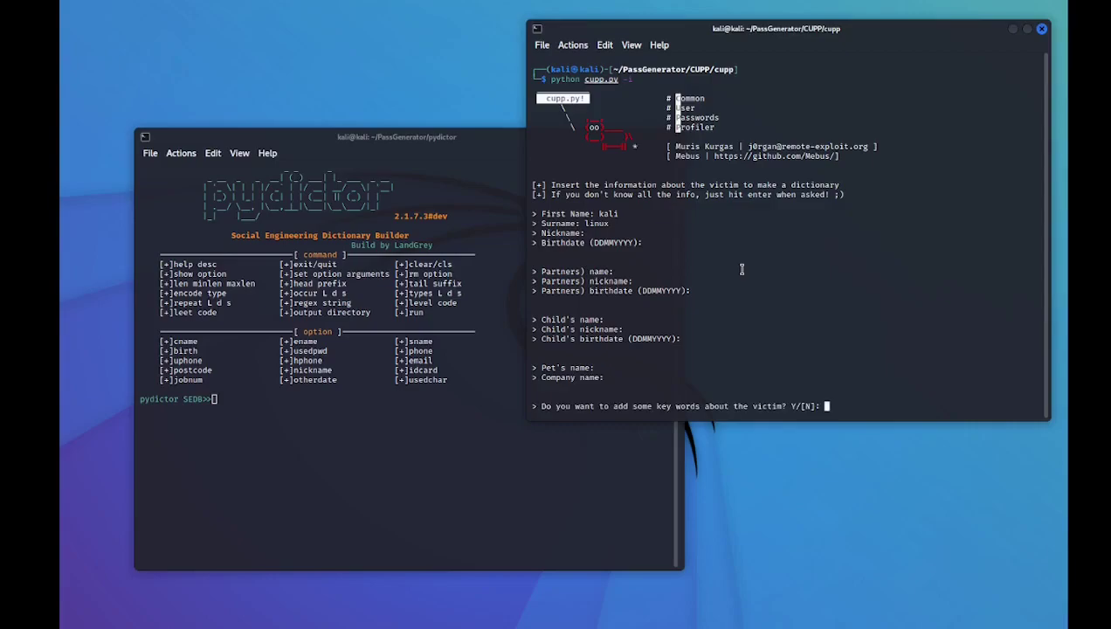
- Decline keywords, special characters, numbers and leet mode so CUPP generates kali.txt
type("m")
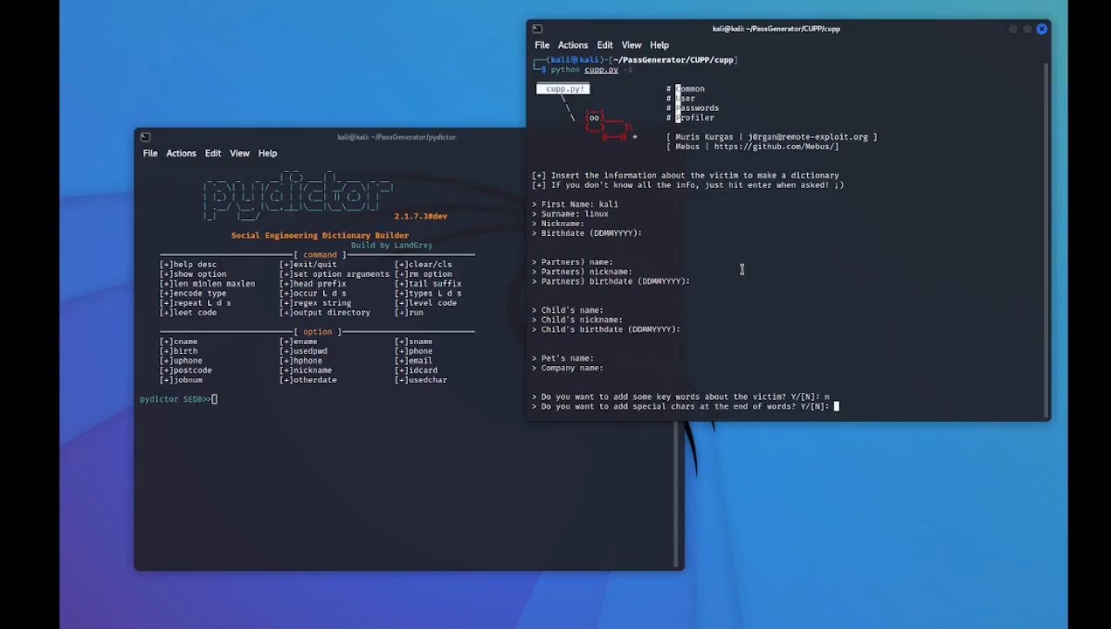
type("n")
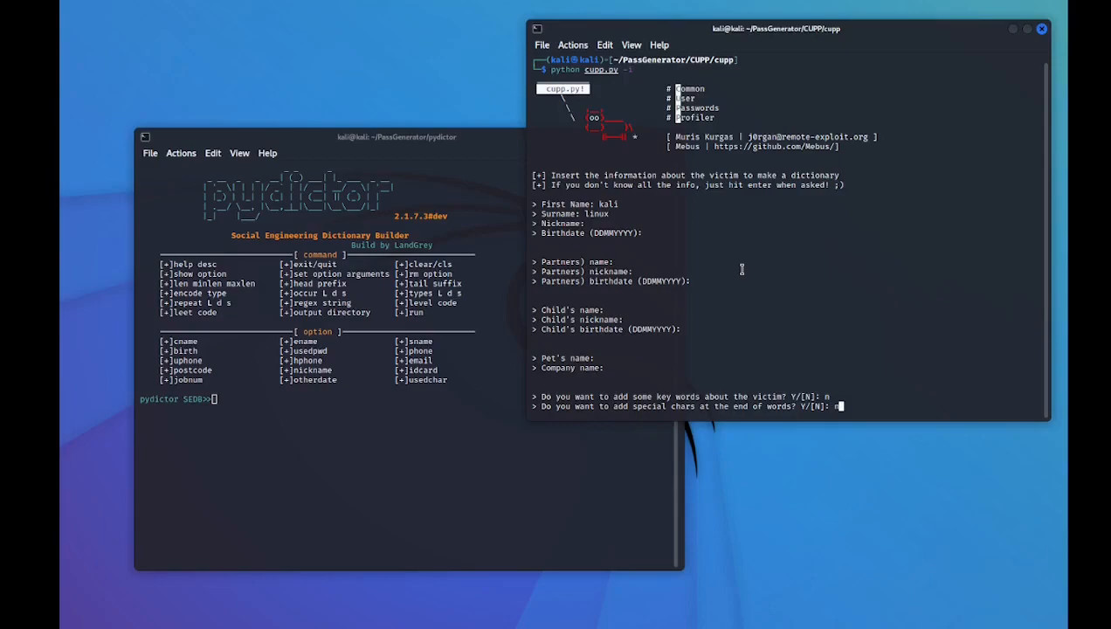
key("Return")
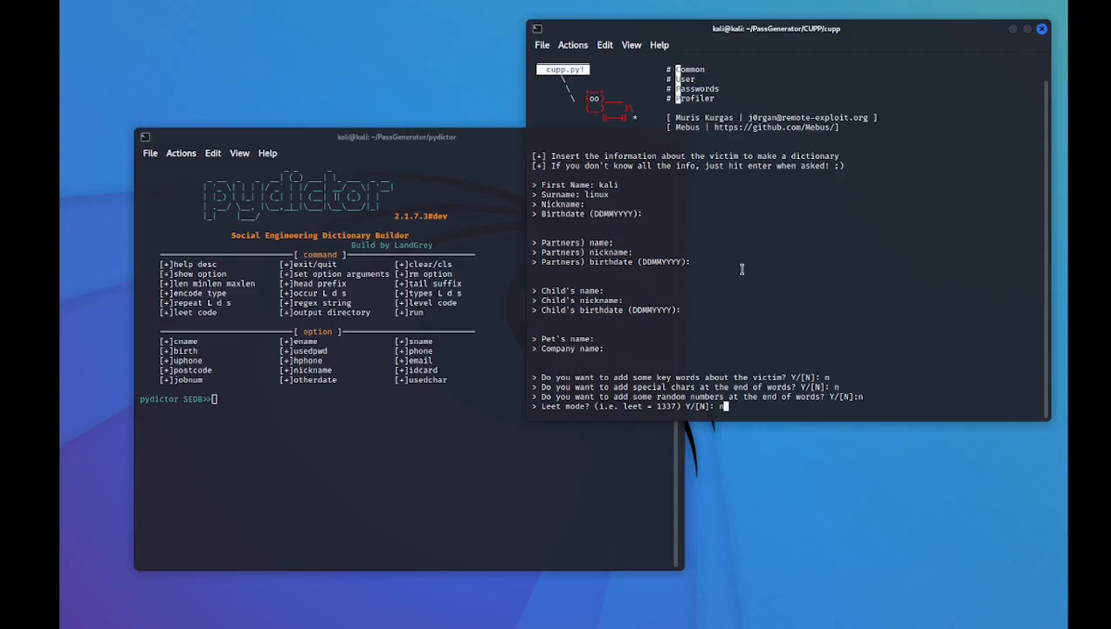
key("Return")
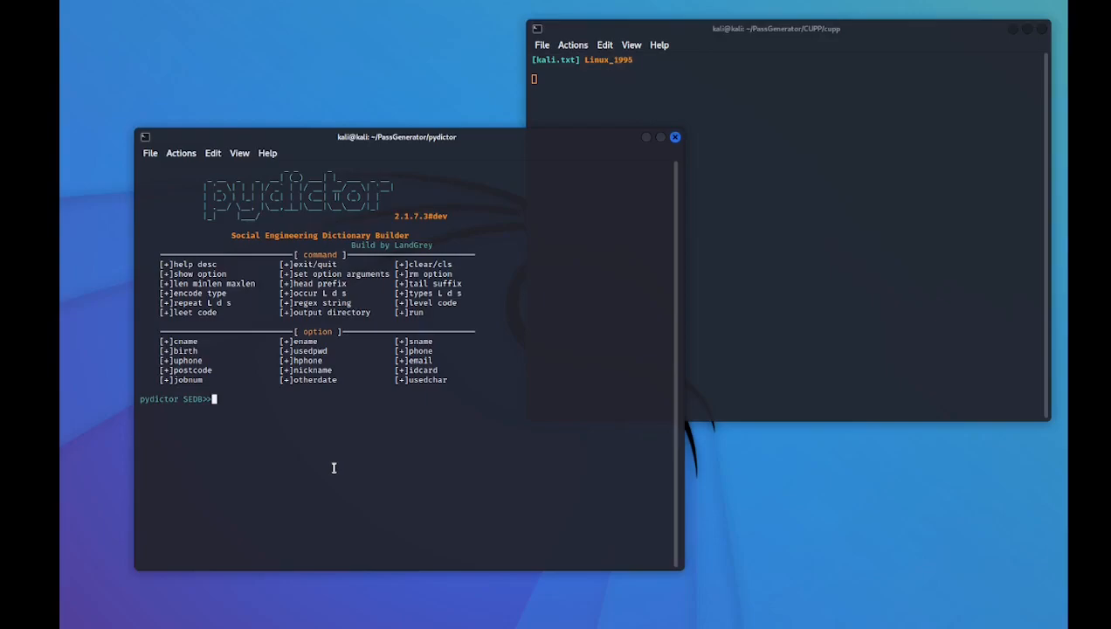
- List pydictor SEDB options, then set cname to kali and sname to linux
type("show opt")
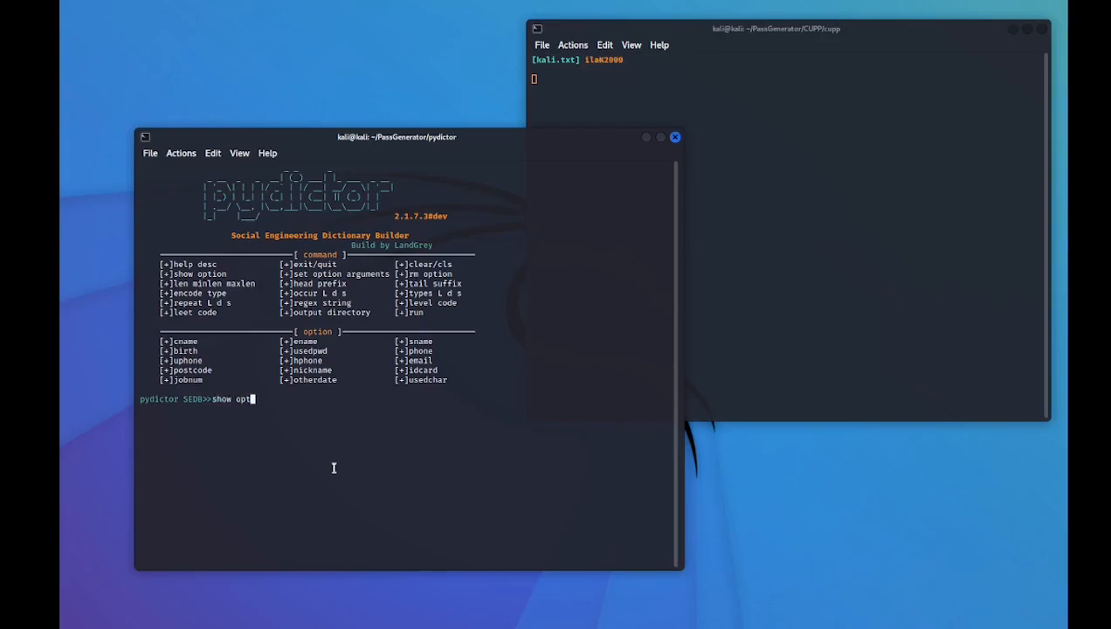
key("Return")
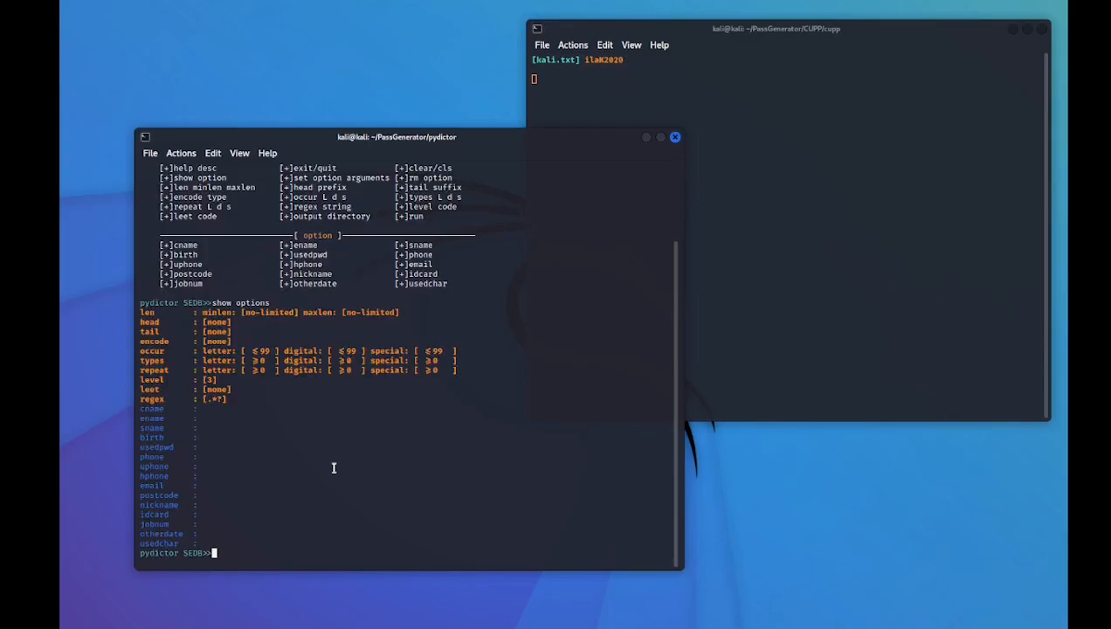
type("set")
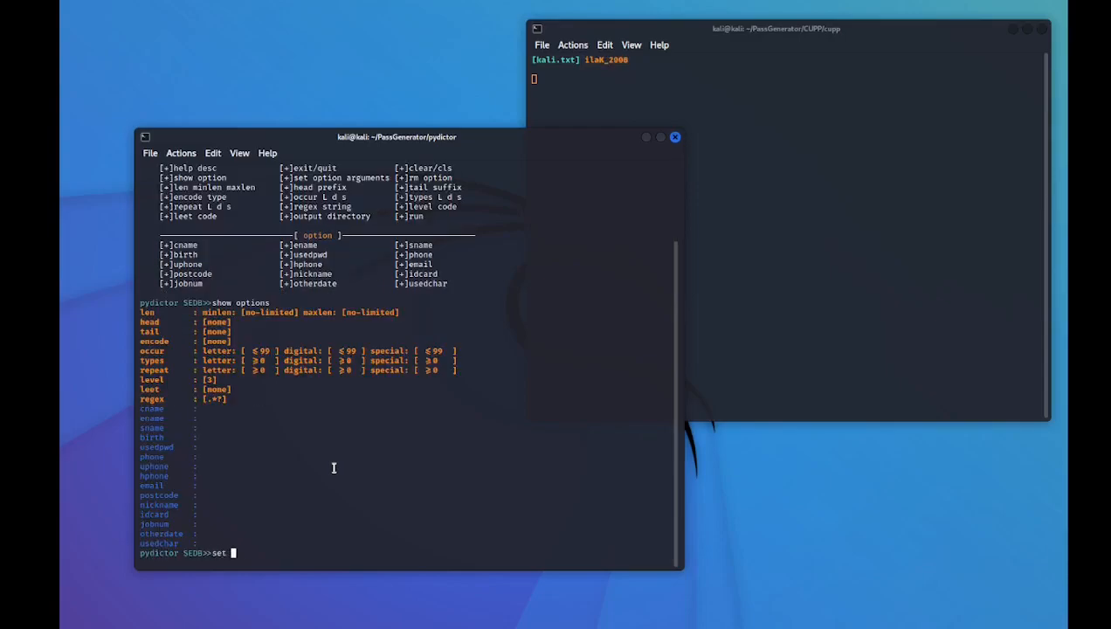
type("cname l")
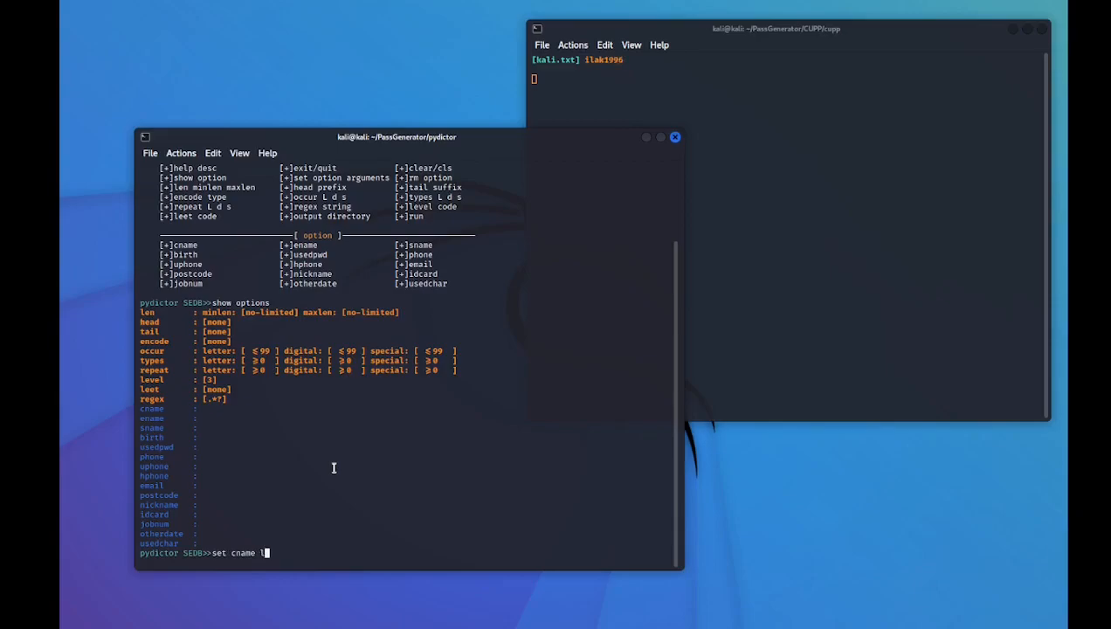
type("kali")
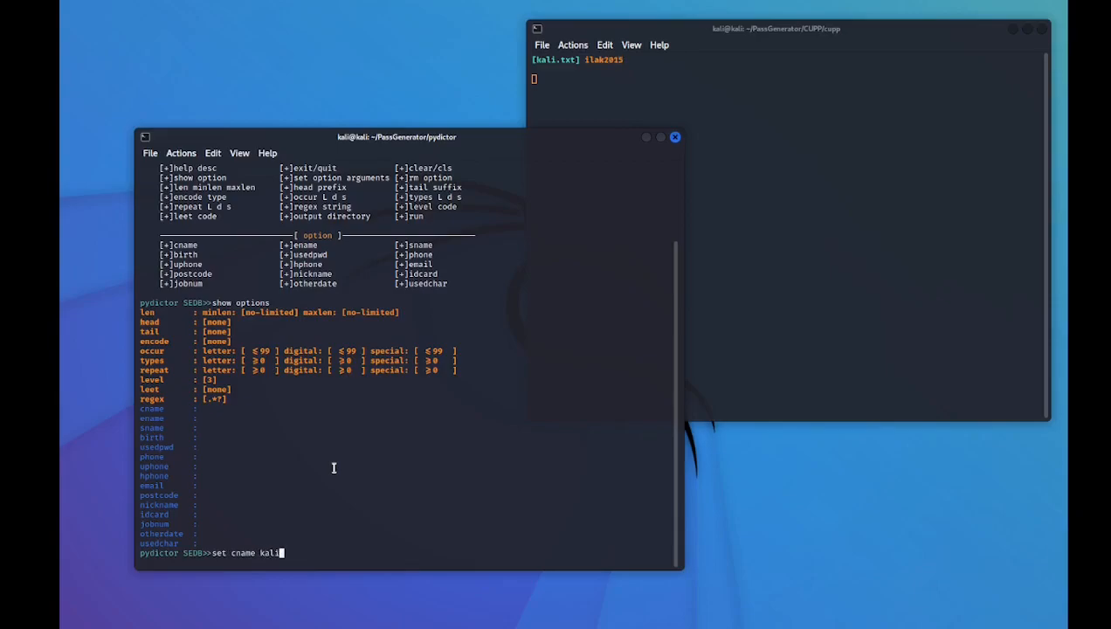
key("Return")
type("set sna")
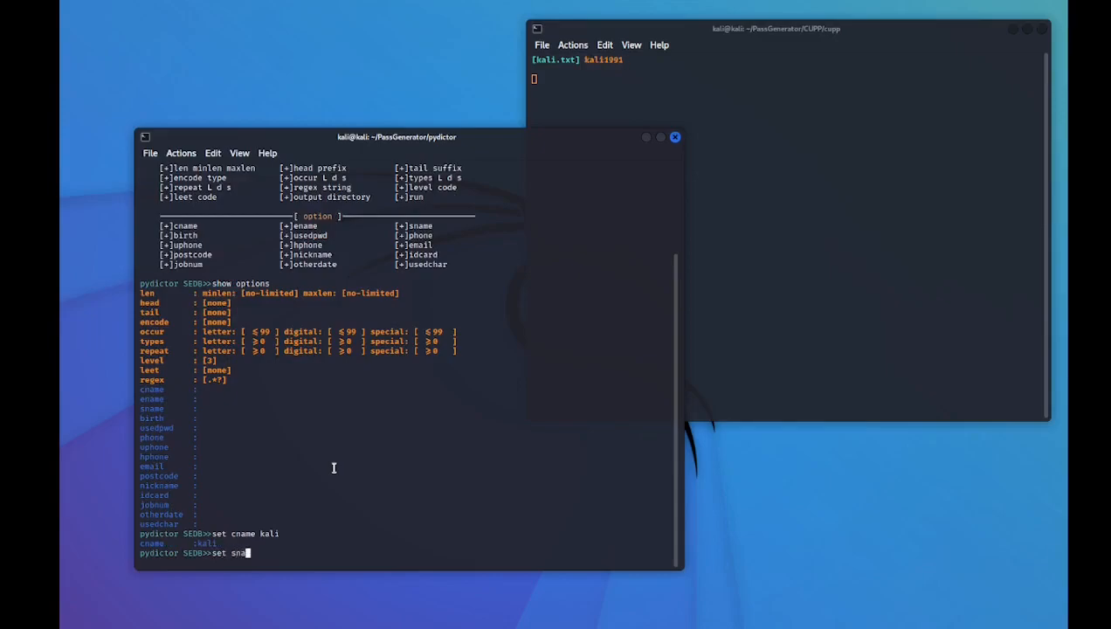
type("me linu")
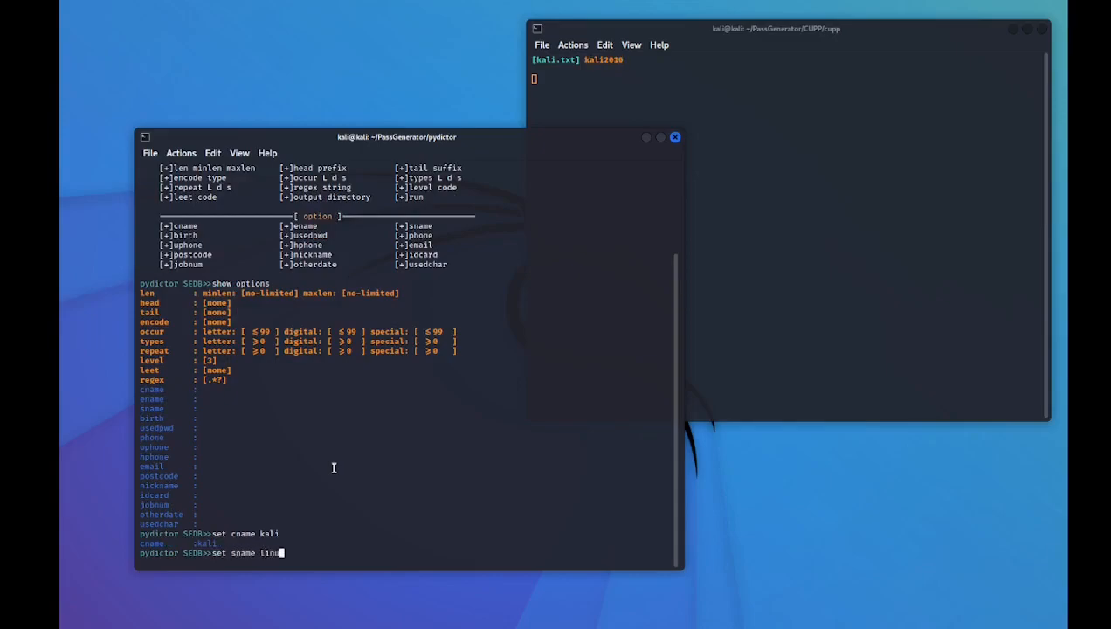
key("Return")
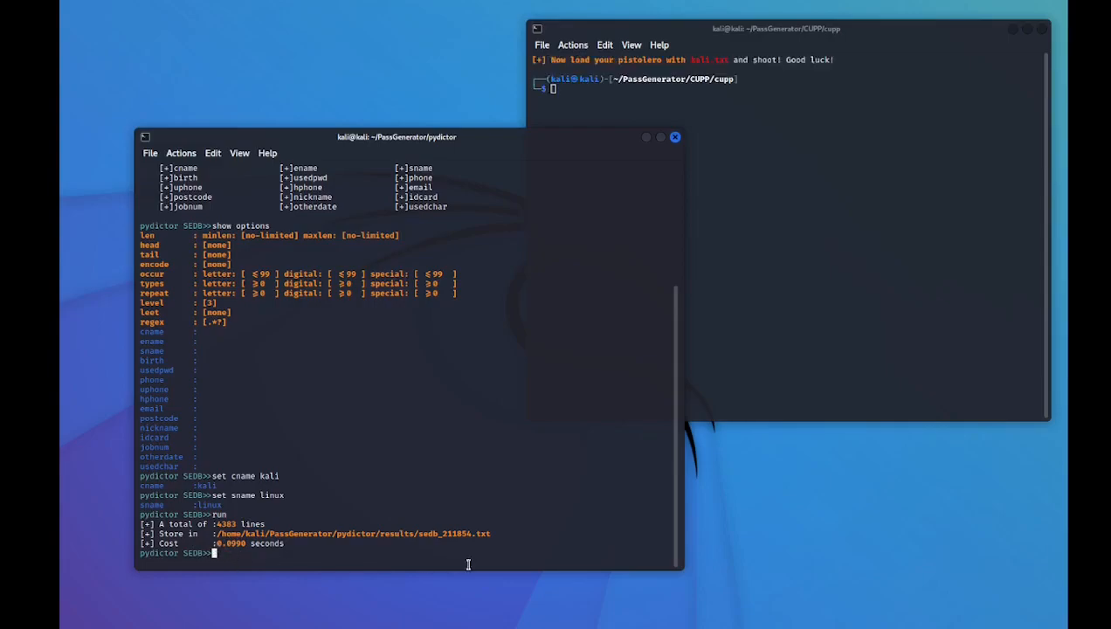
- Copy the sedb_105954.txt results path and open that wordlist in gedit
double_click(349, 534)
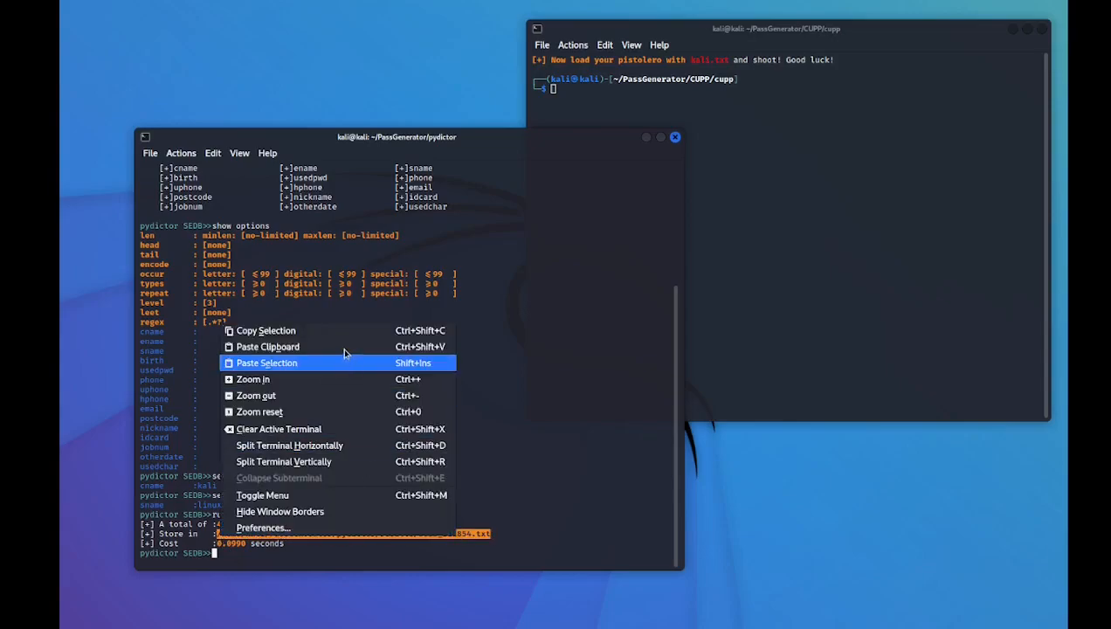
left_click(354, 345)
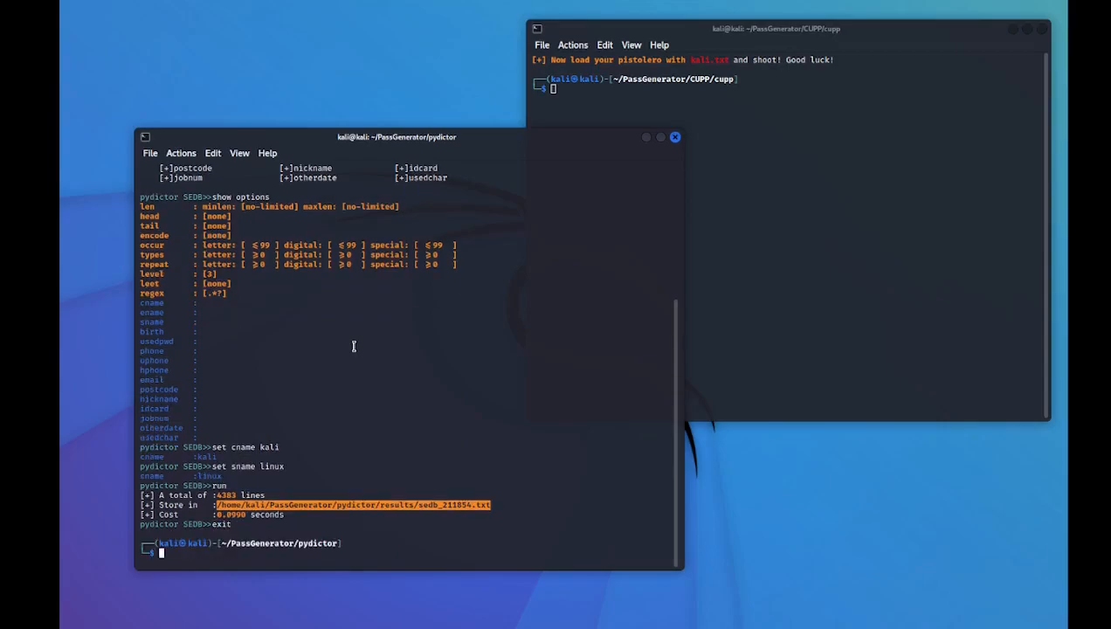
type("gedit /home/kali/PassGenerator/pydictor/results/sedb_105954.txt")
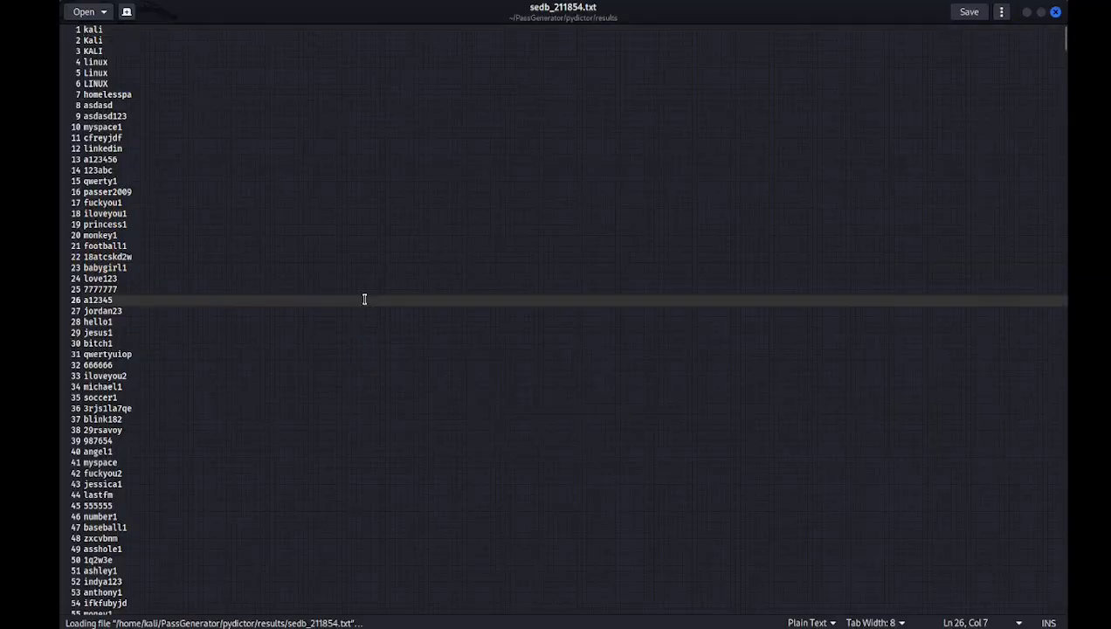
scroll("down", 3)
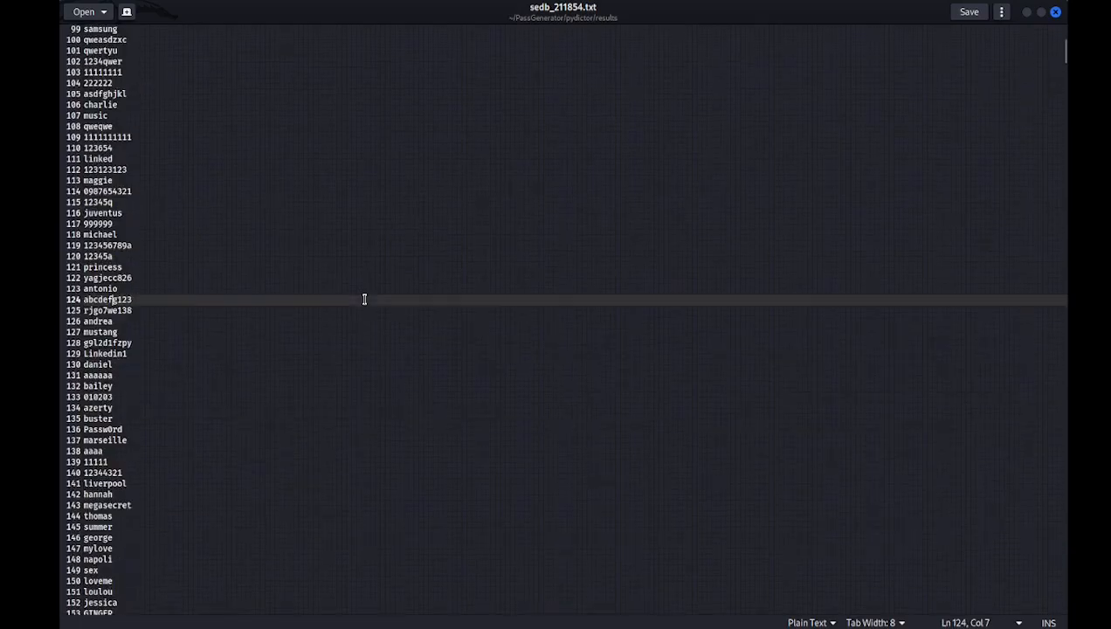
scroll("down", 3)
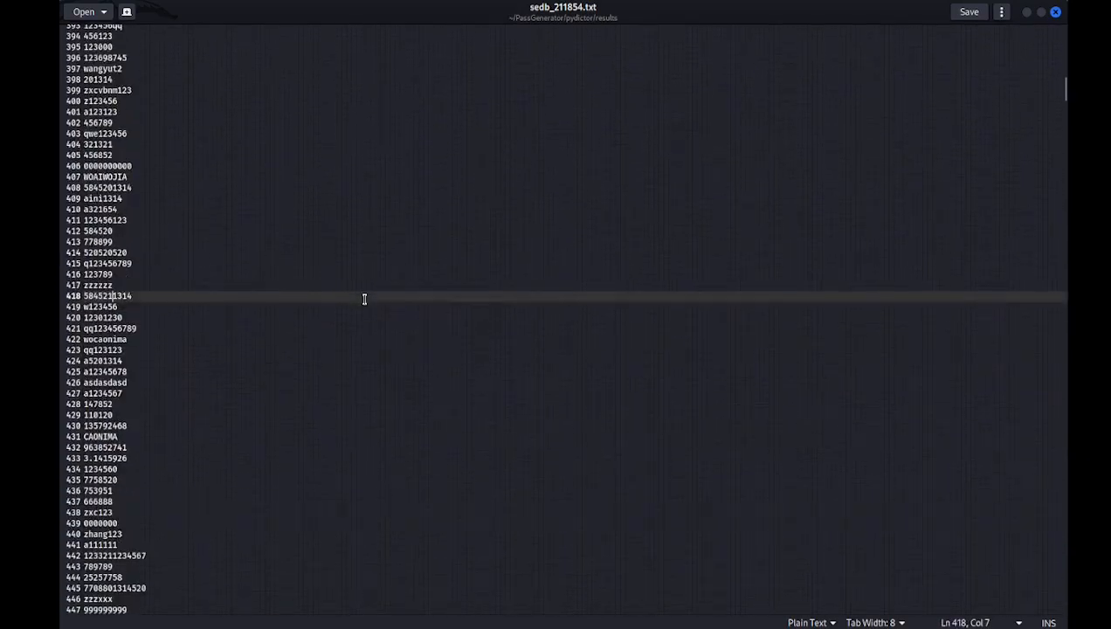
scroll("down", 3)
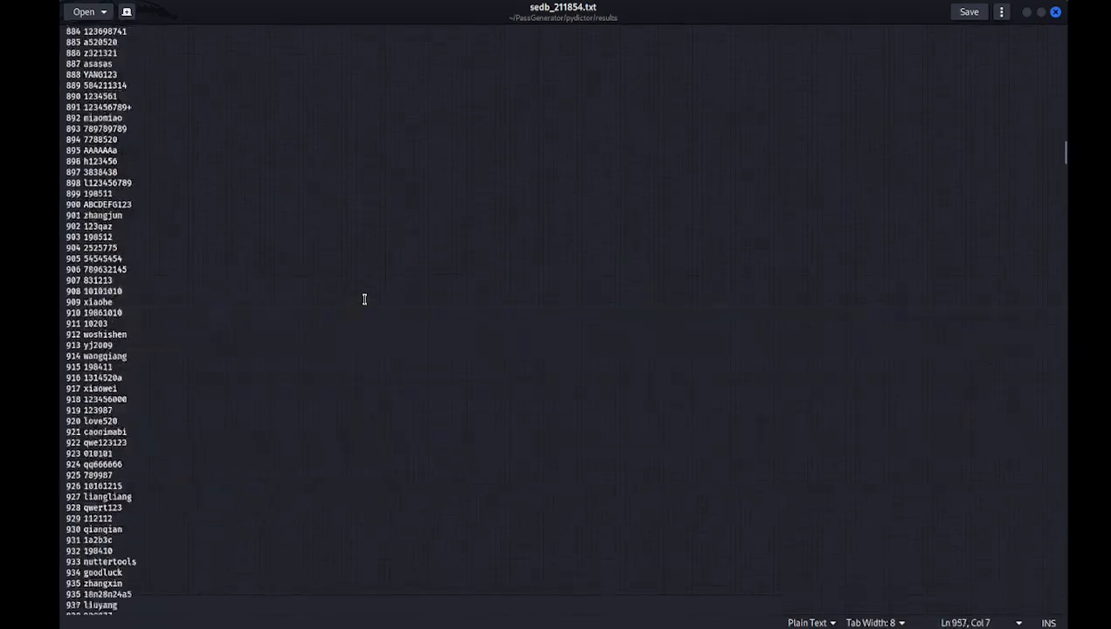
scroll("down", 3)
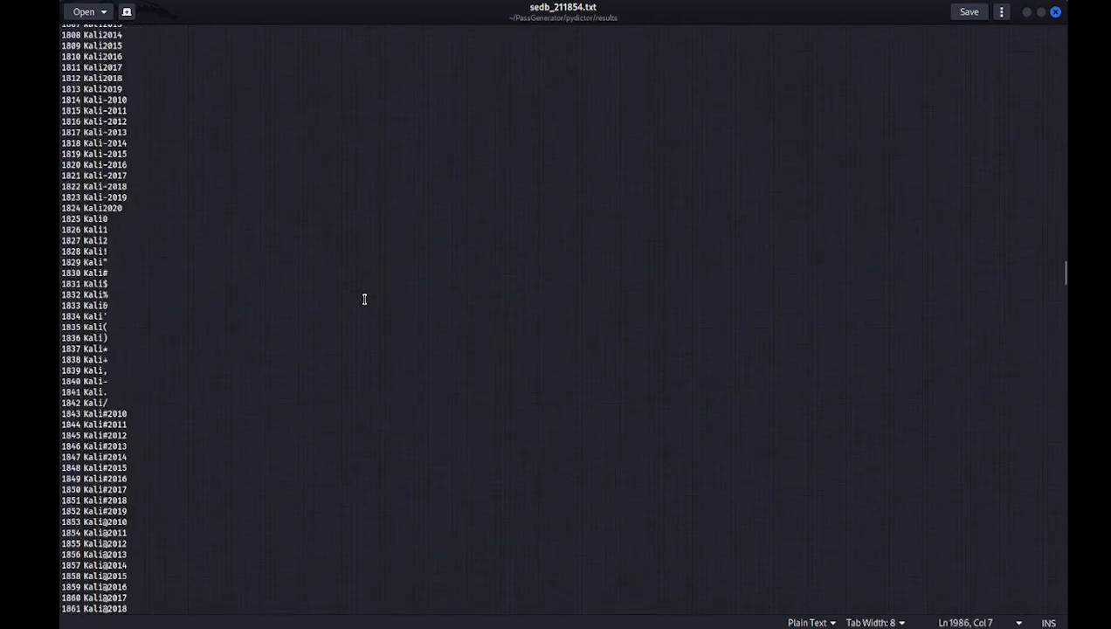
scroll("up", 3)
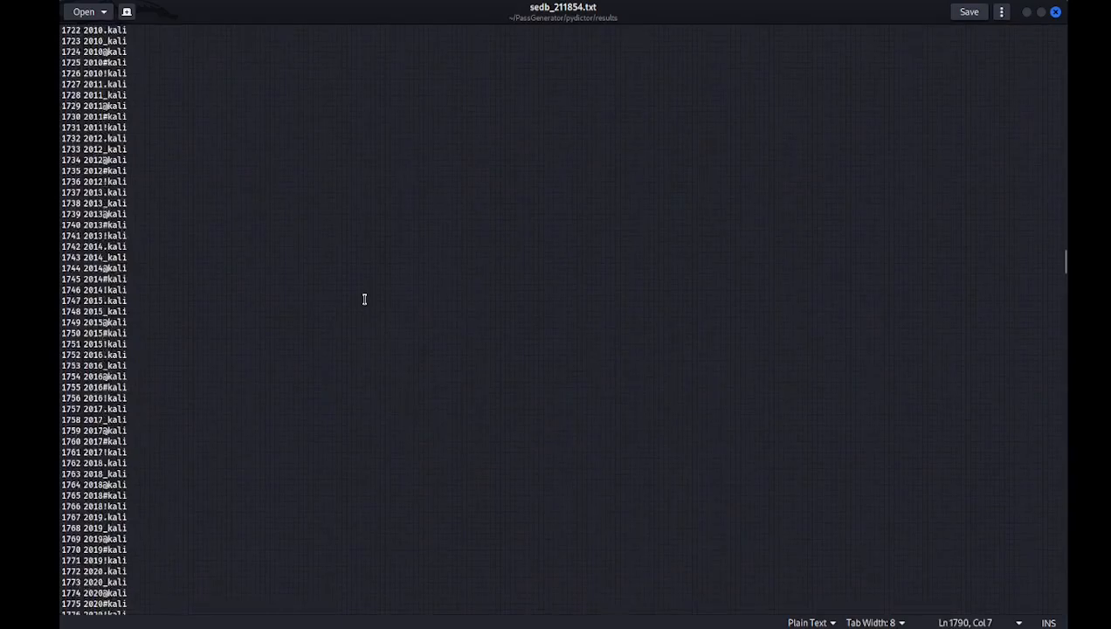
scroll("down", 3)
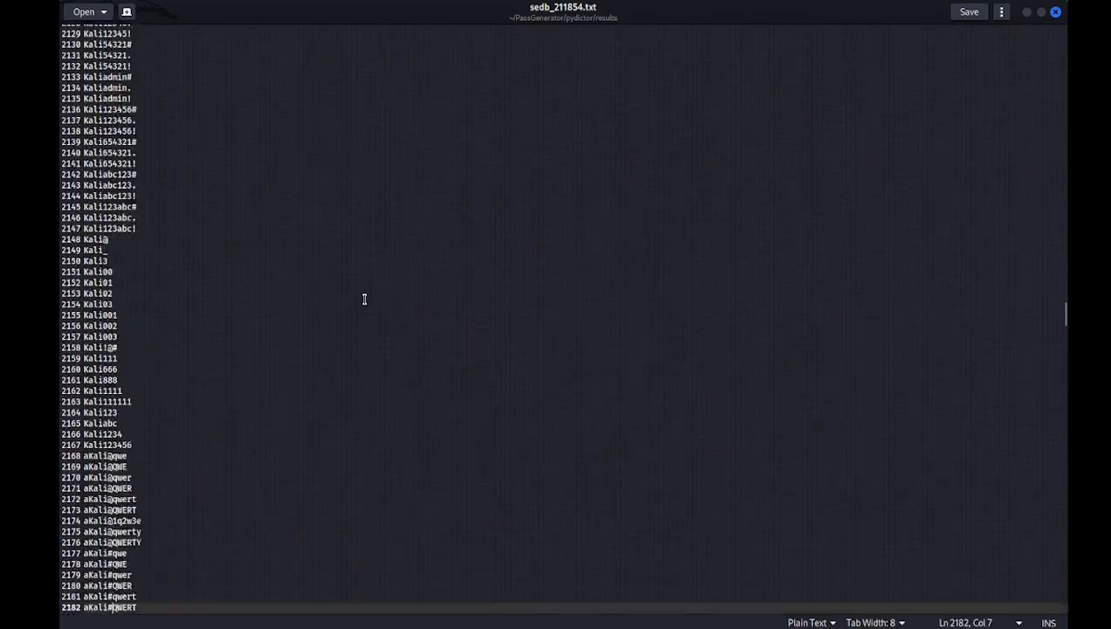
scroll("down", 3)
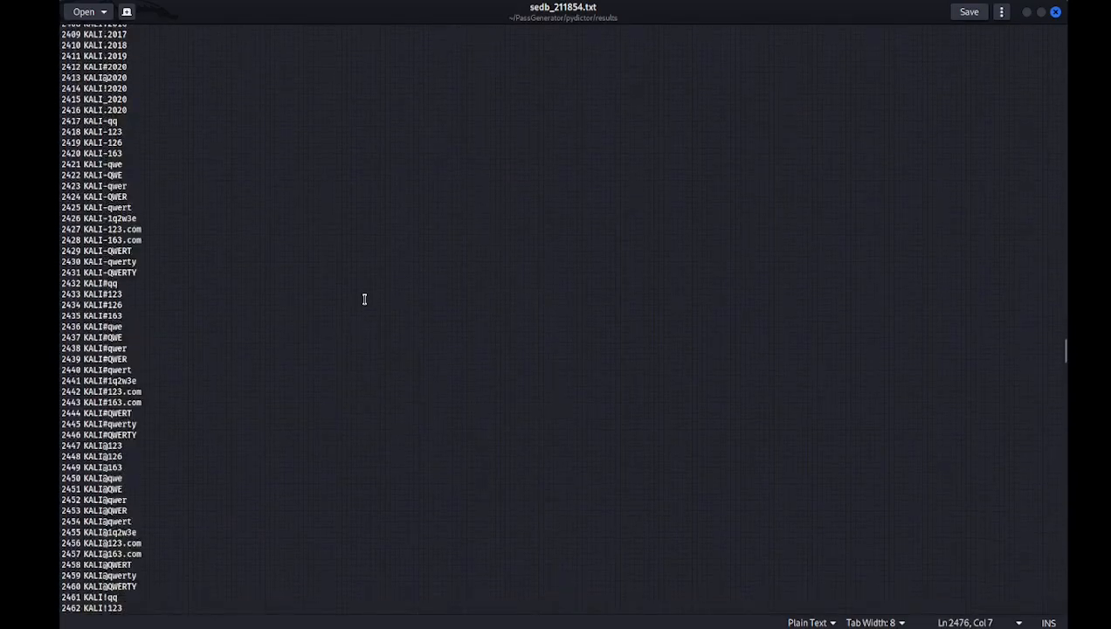
scroll("down", 3)
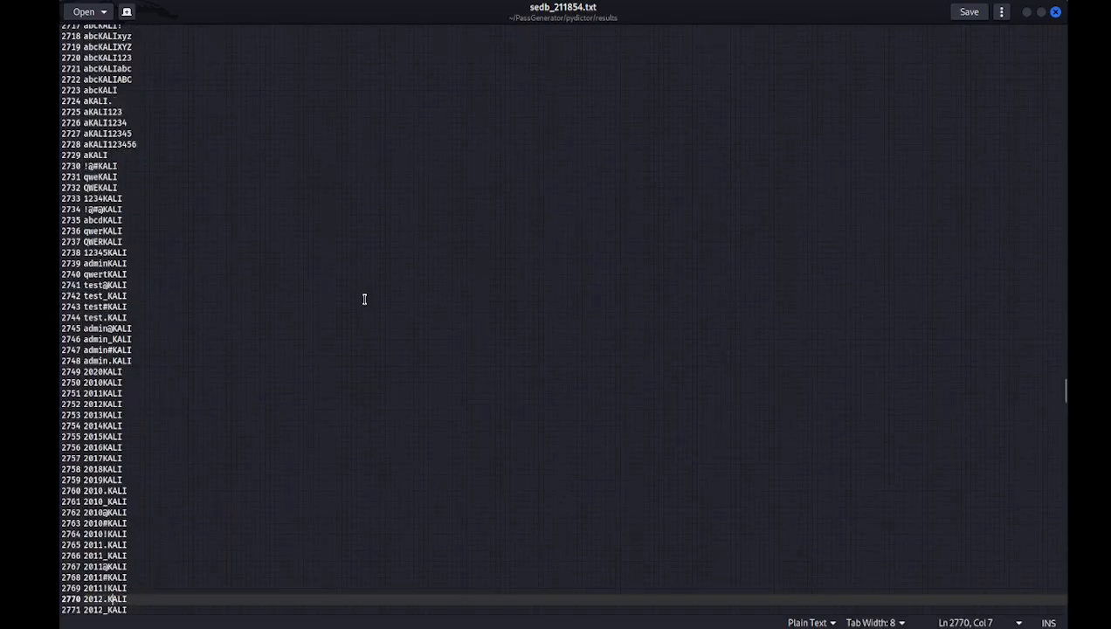
scroll("down", 3)
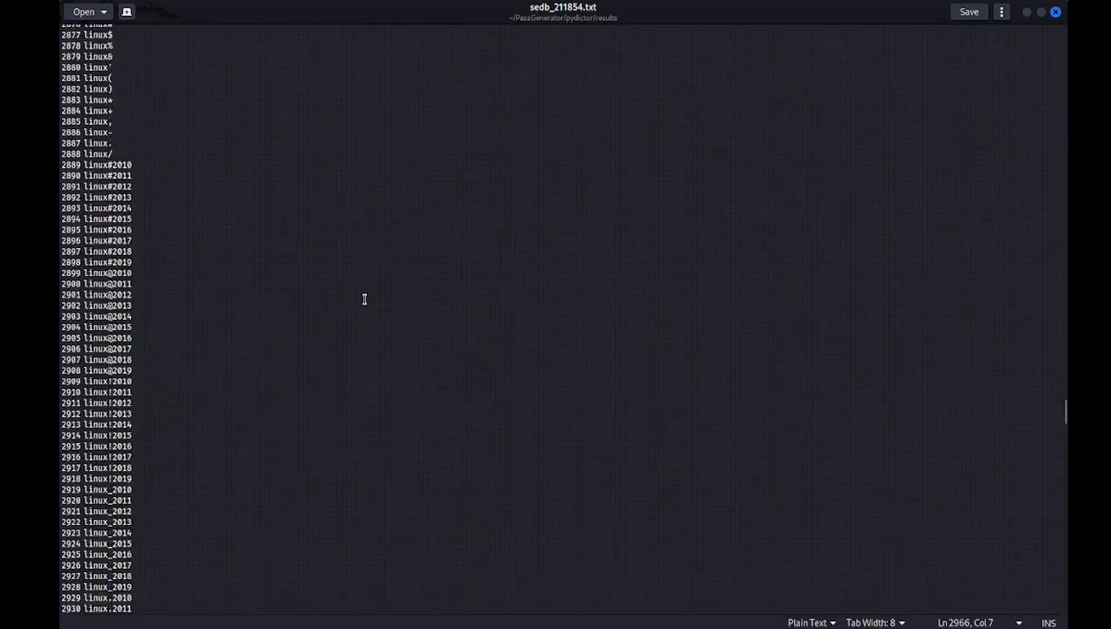
scroll("down", 3)
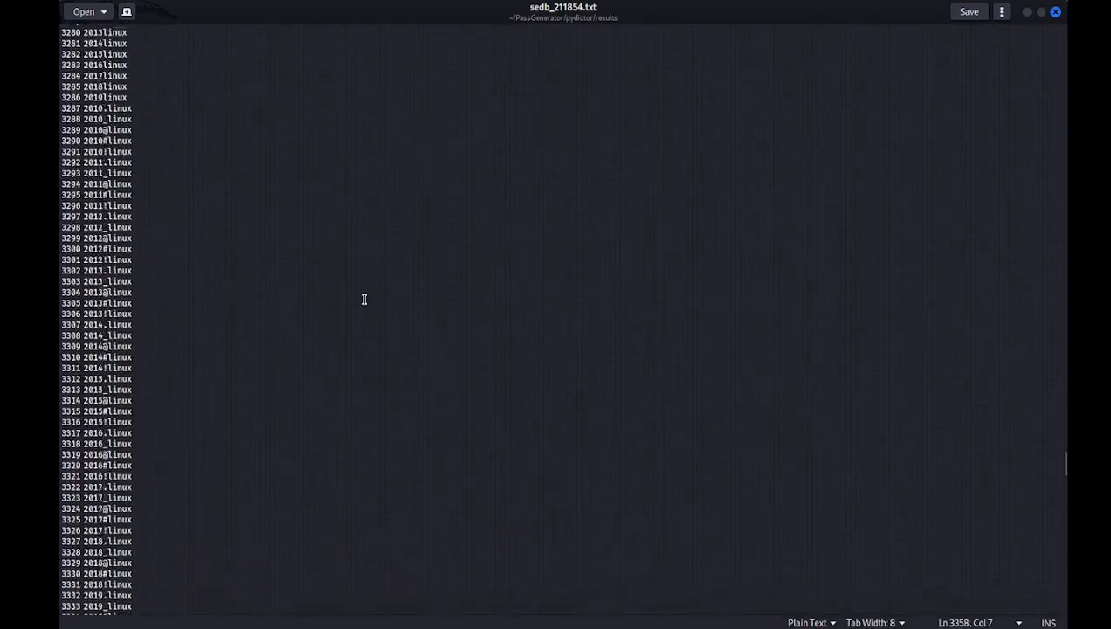
scroll("down", 3)
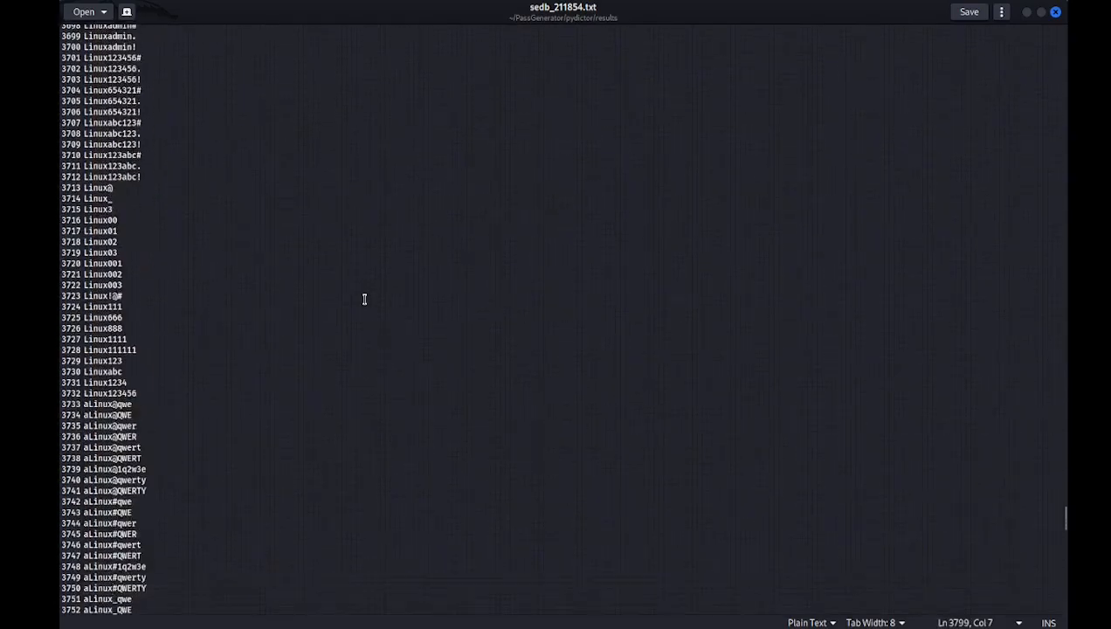
scroll("down", 3)
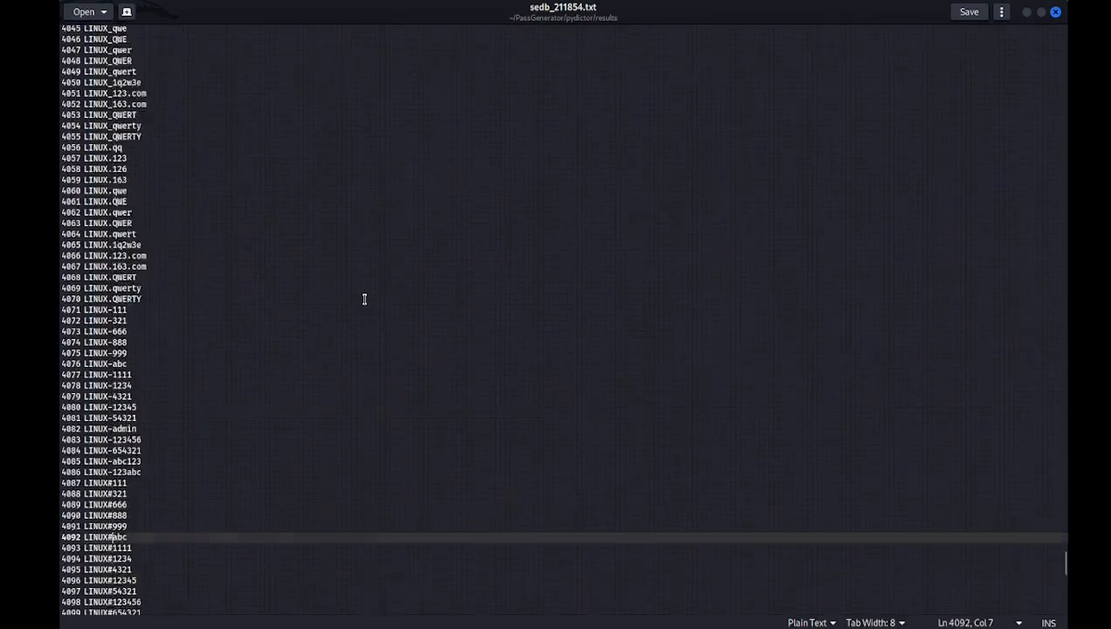
scroll("up", 3)
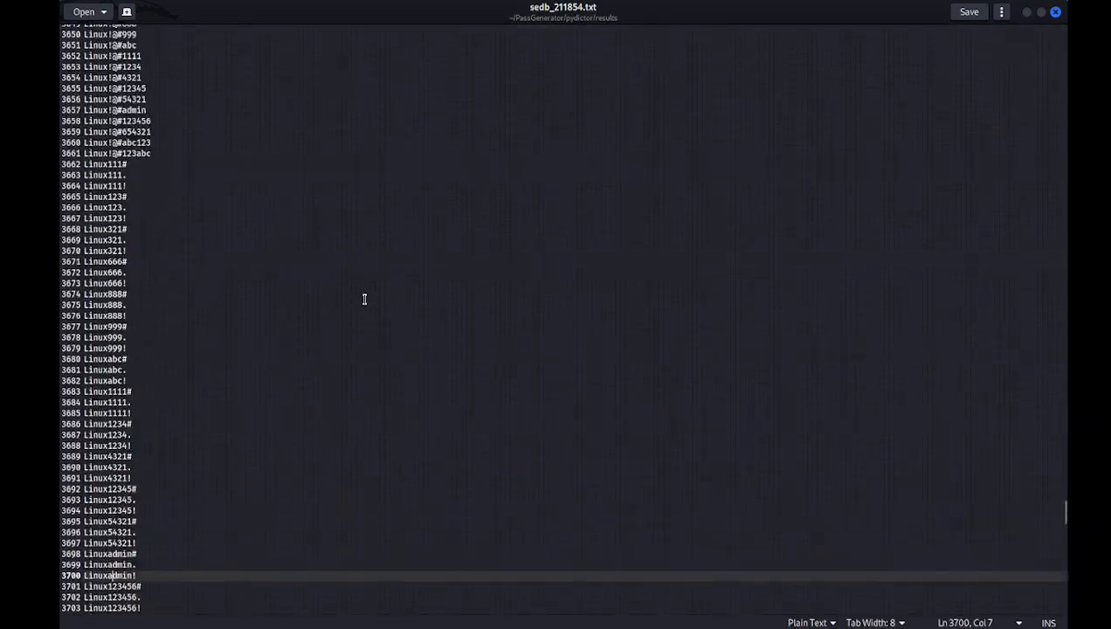
scroll("up", 3)
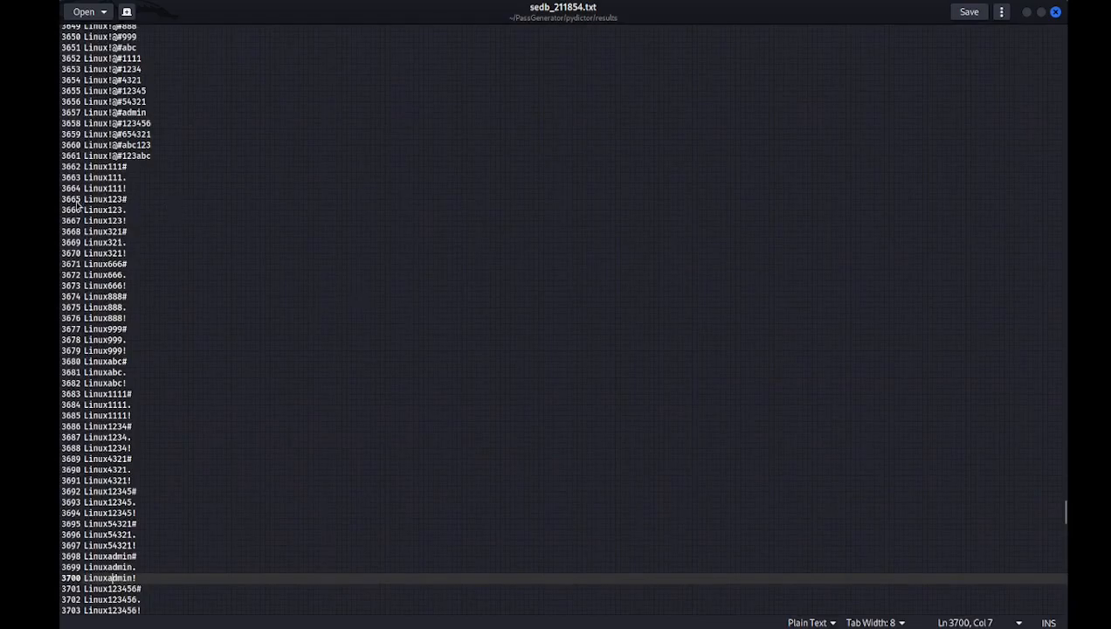
mouse_move(122, 253)
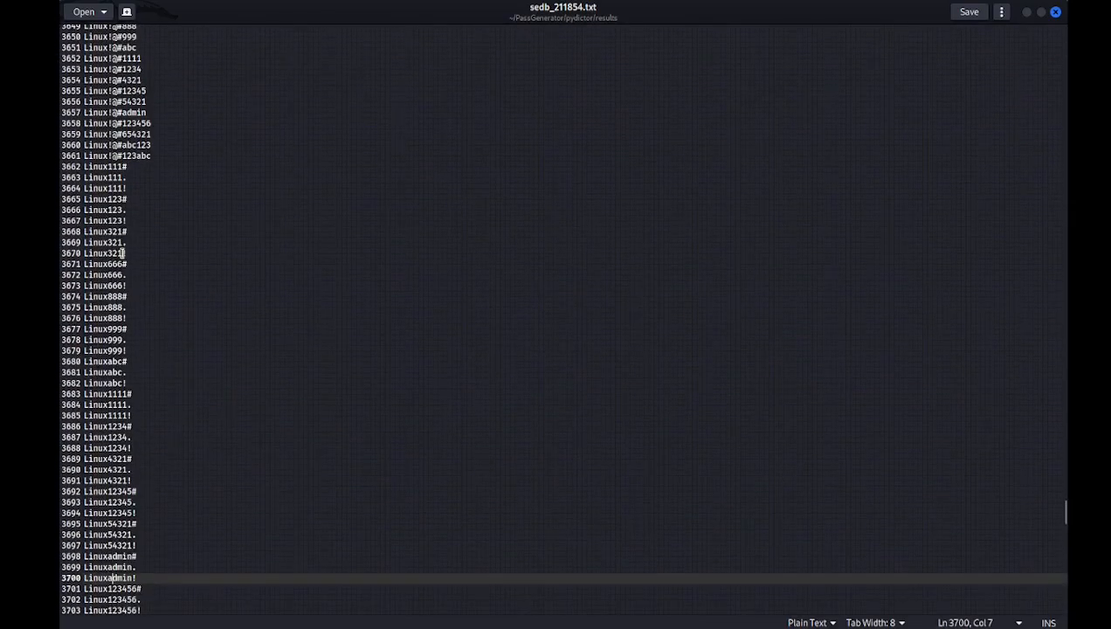
left_click(103, 253)
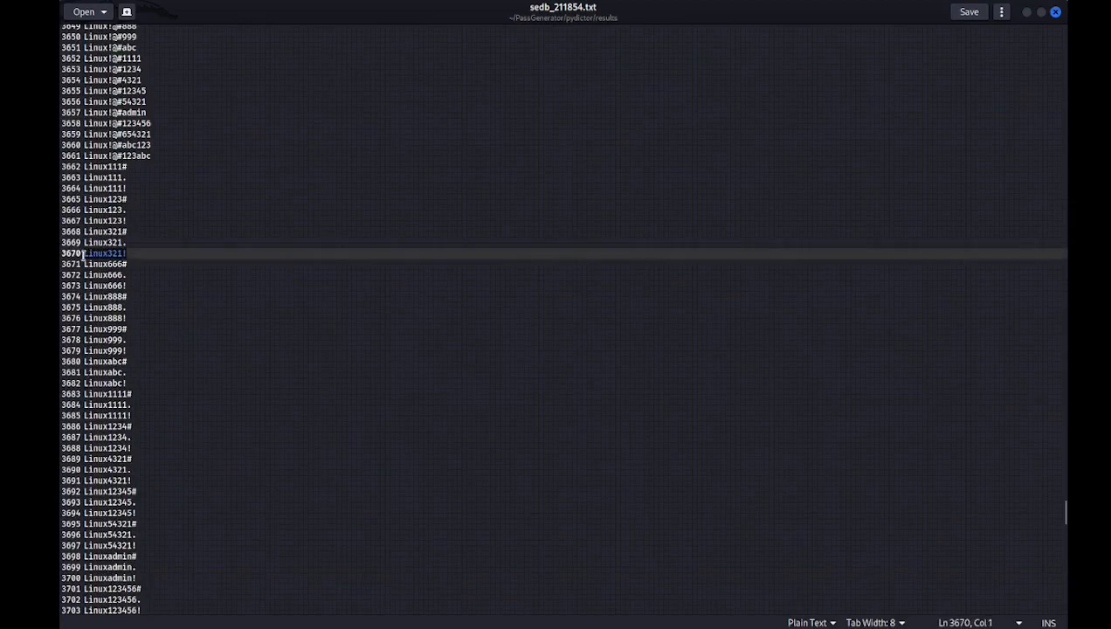
right_click(83, 254)
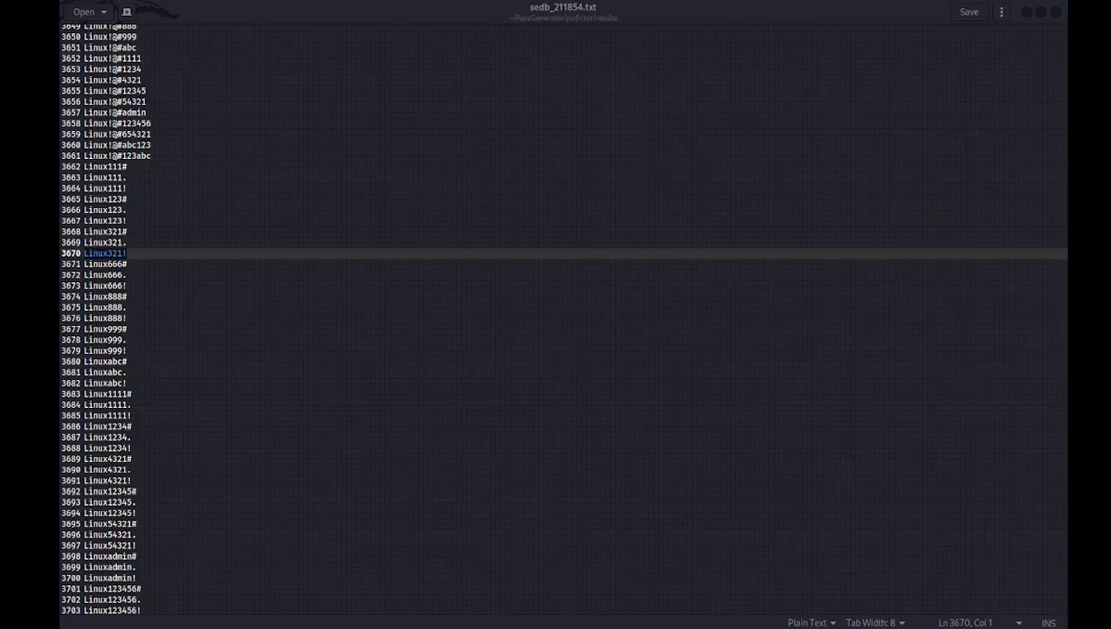
mouse_move(344, 248)
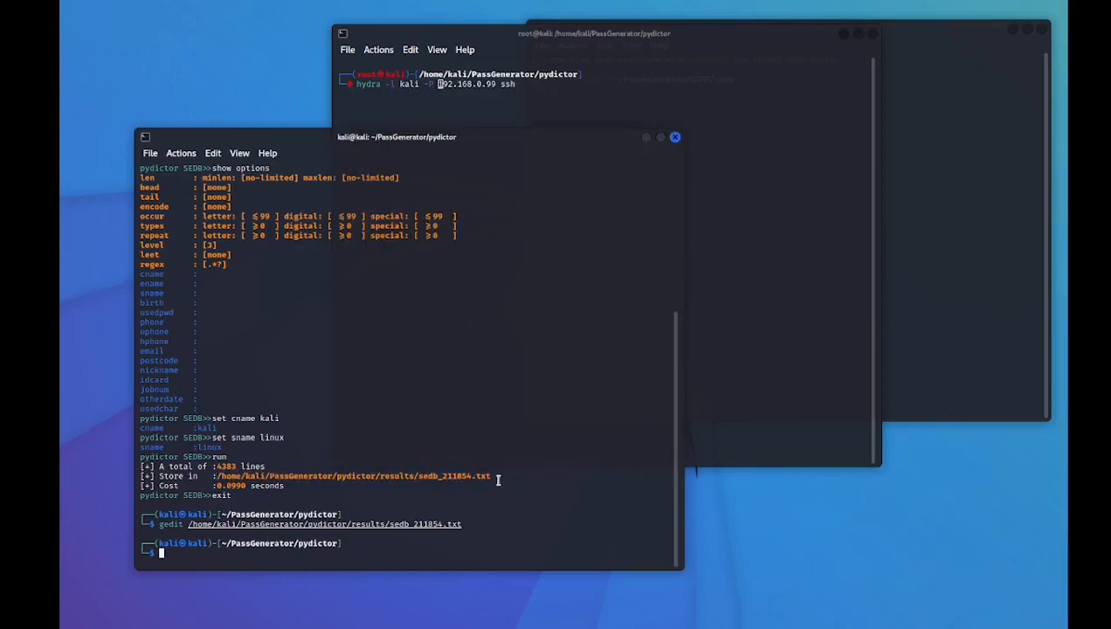
- Run Hydra over SSH against 192.168.0.99 using the sedb_211854.txt wordlist path after -P
double_click(349, 476)
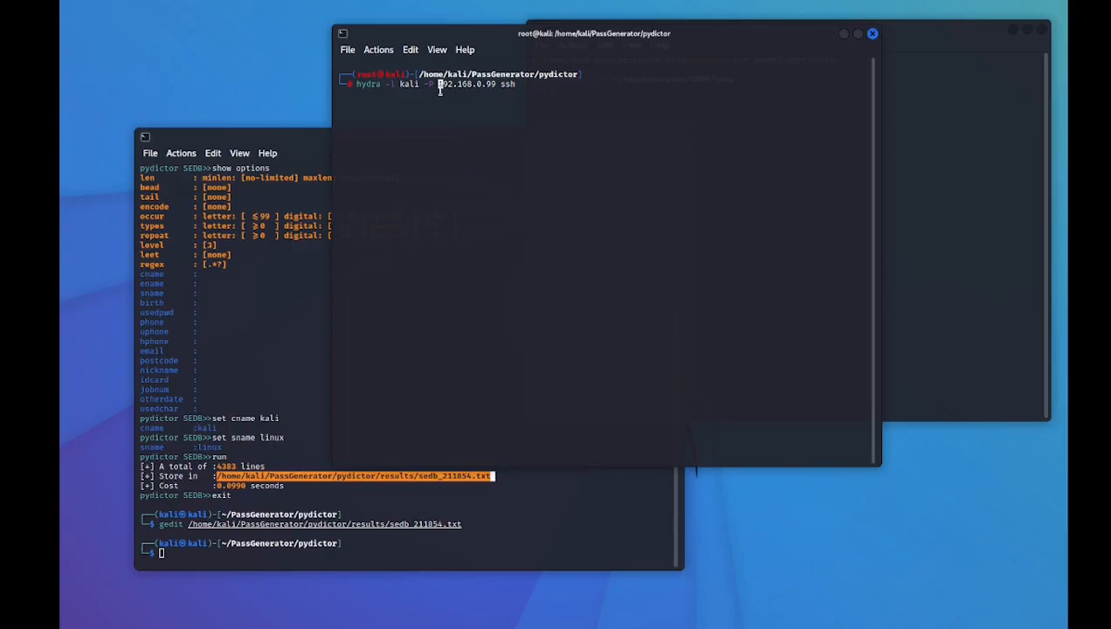
type("/home/kali/PassGenerator/pydictor/results/sedb_211854.txt")
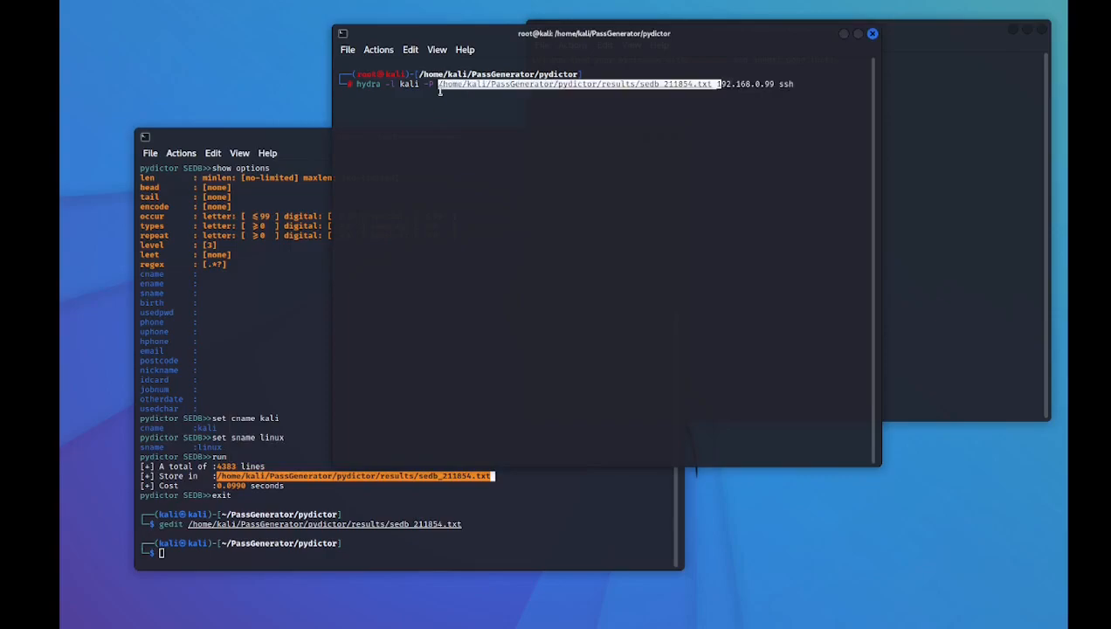
mouse_move(421, 179)
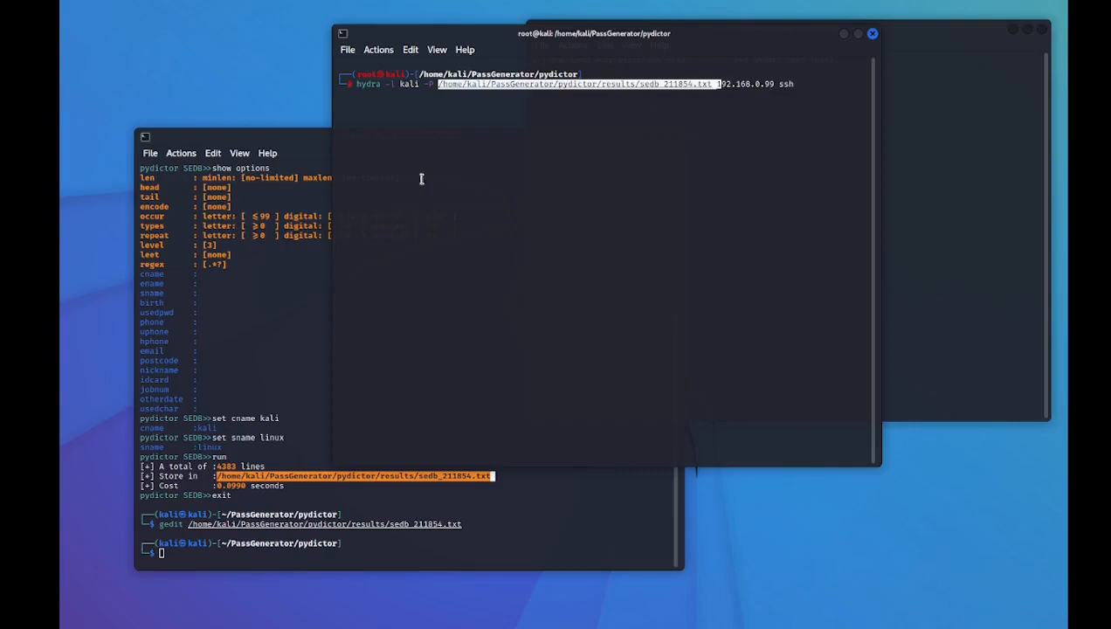
mouse_move(383, 120)
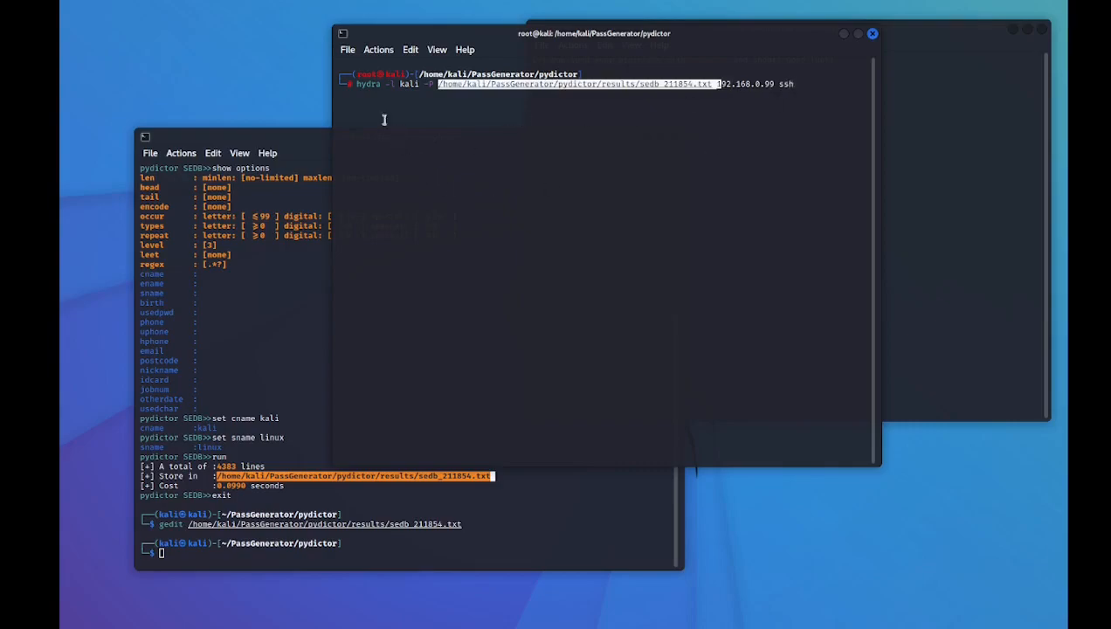
mouse_move(369, 84)
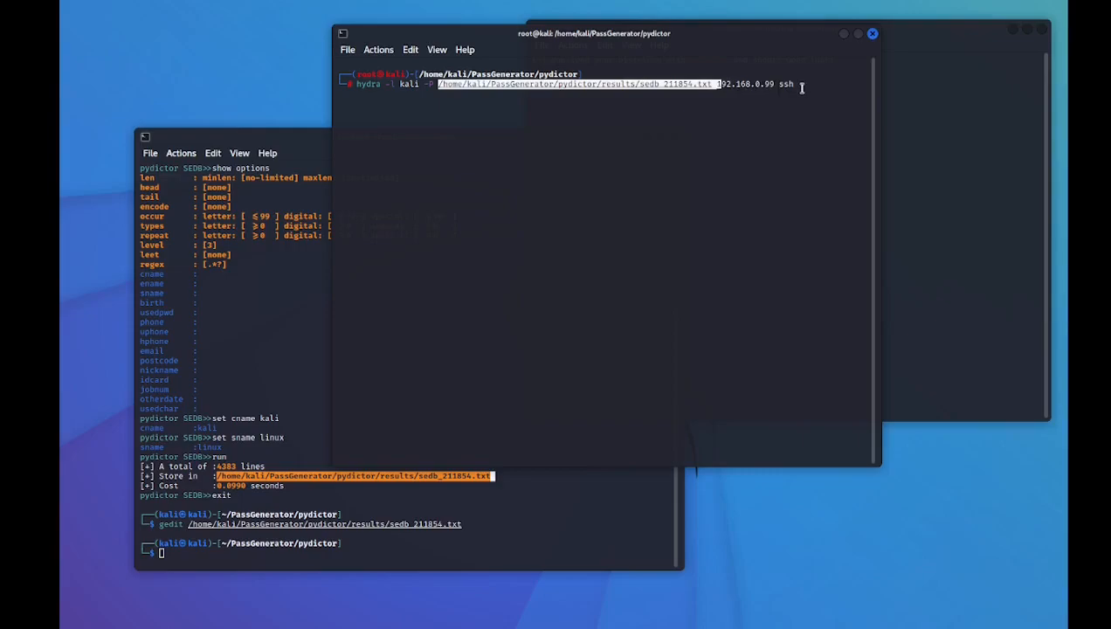
key("Return")
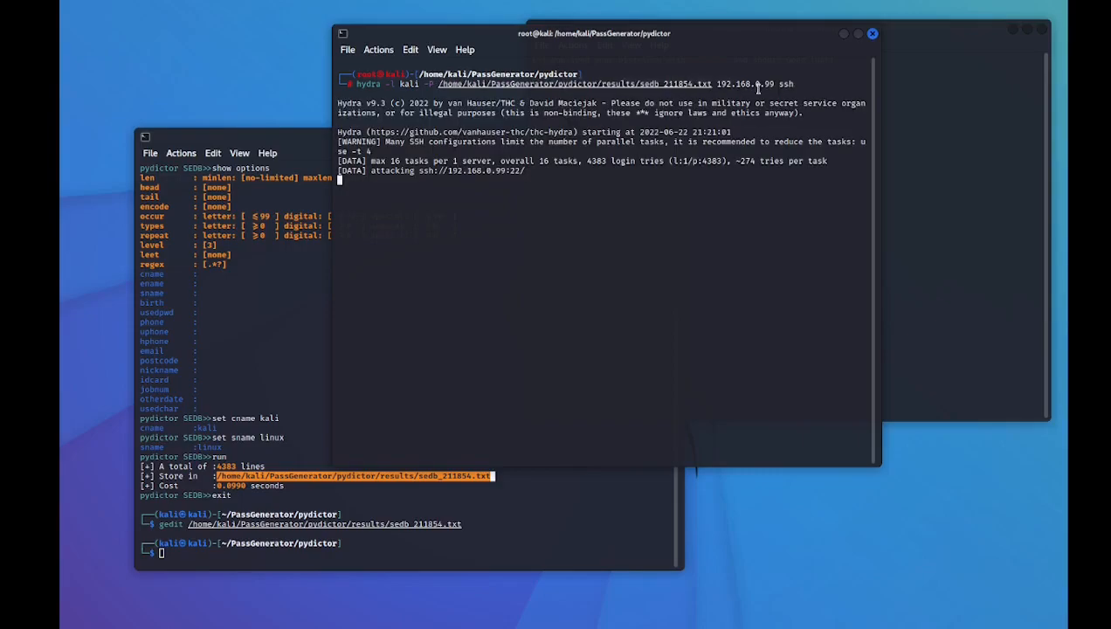
left_click_drag(594, 33, 365, 54)
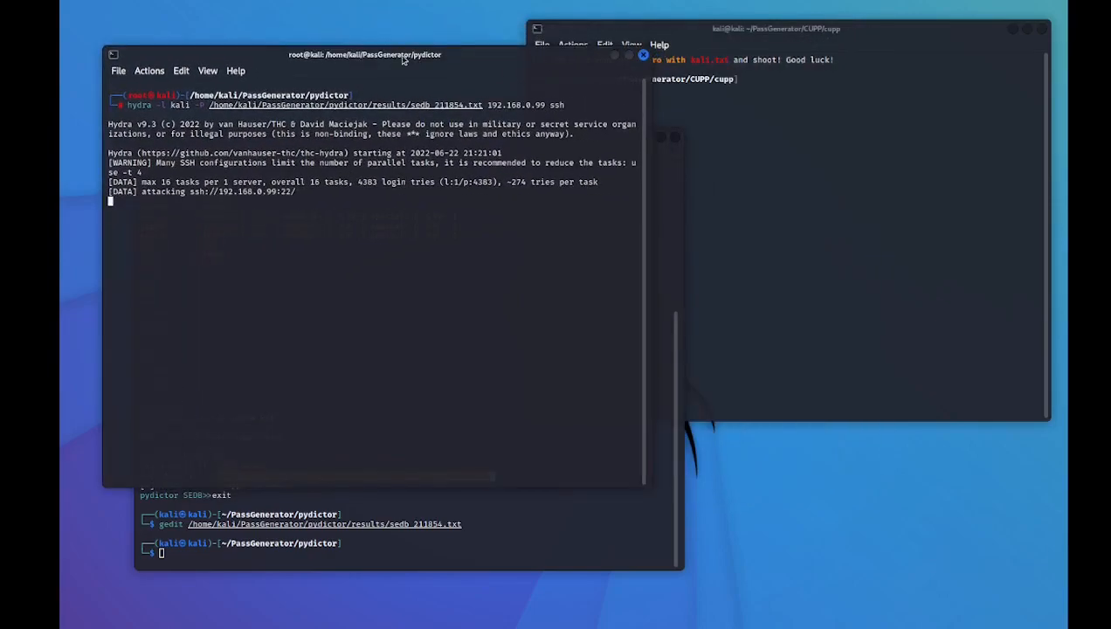
- Move the CUPP terminal to the lower right and open kali.txt in gedit
left_click(776, 29)
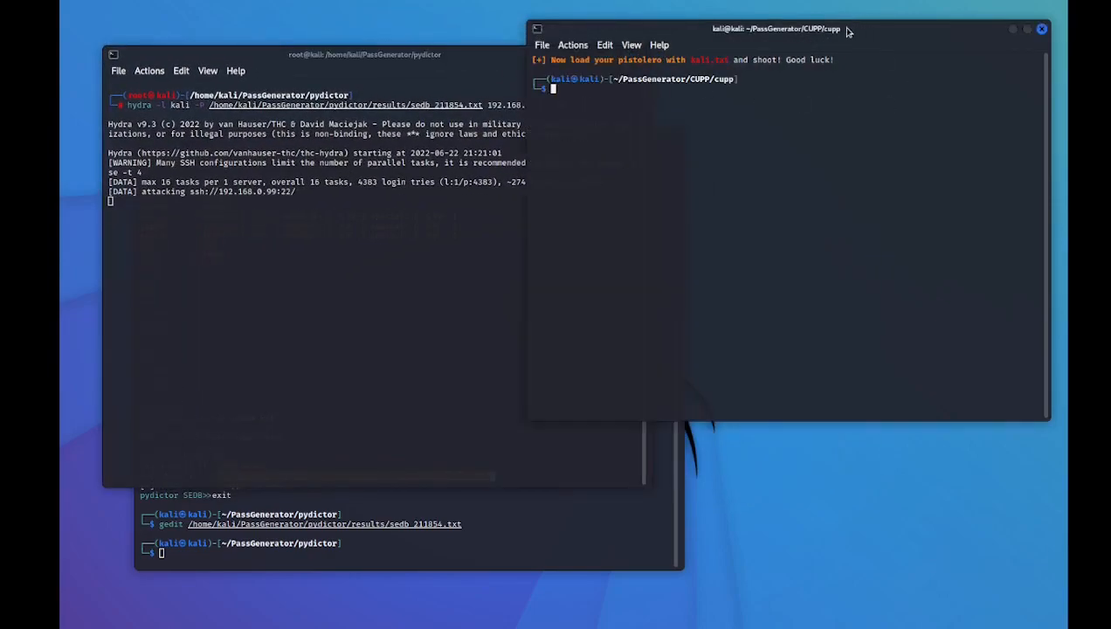
left_click_drag(775, 29, 792, 144)
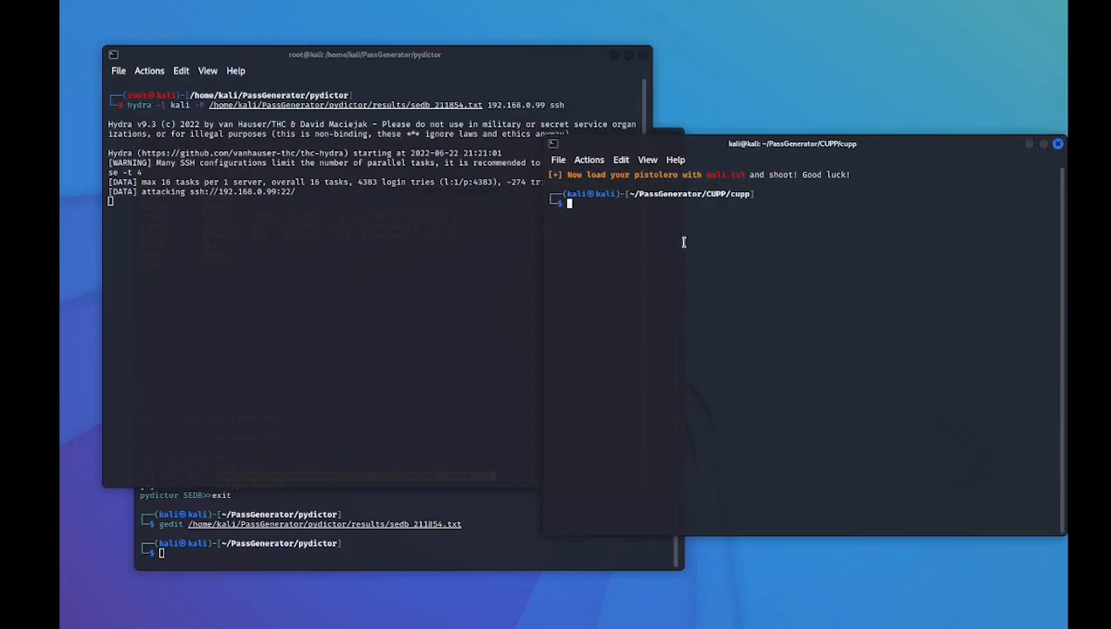
mouse_move(688, 245)
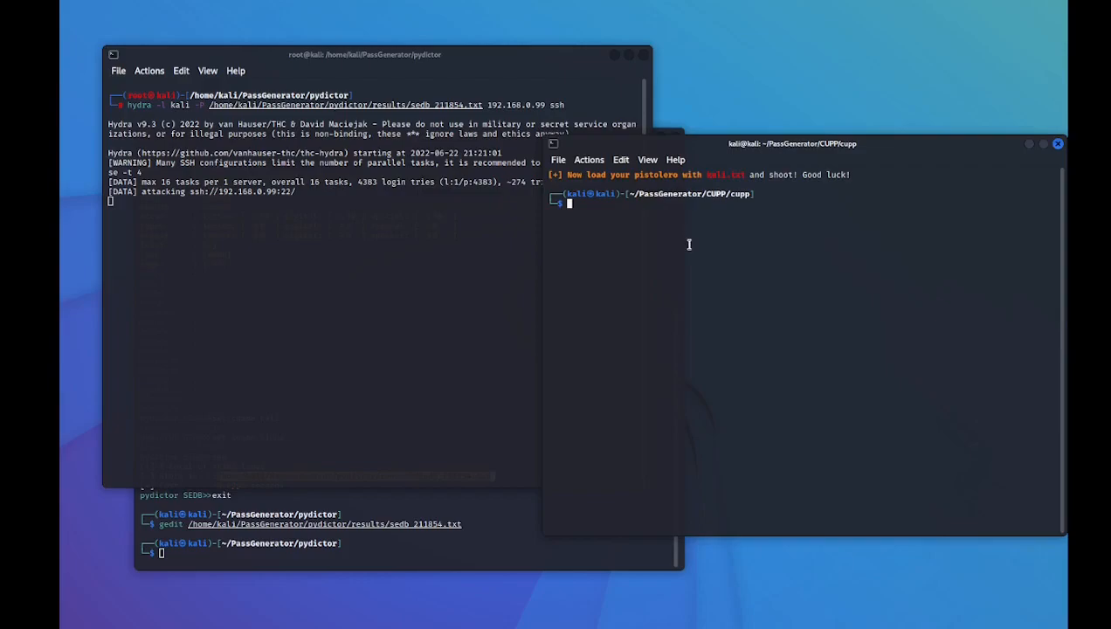
type("gedit overflow.py")
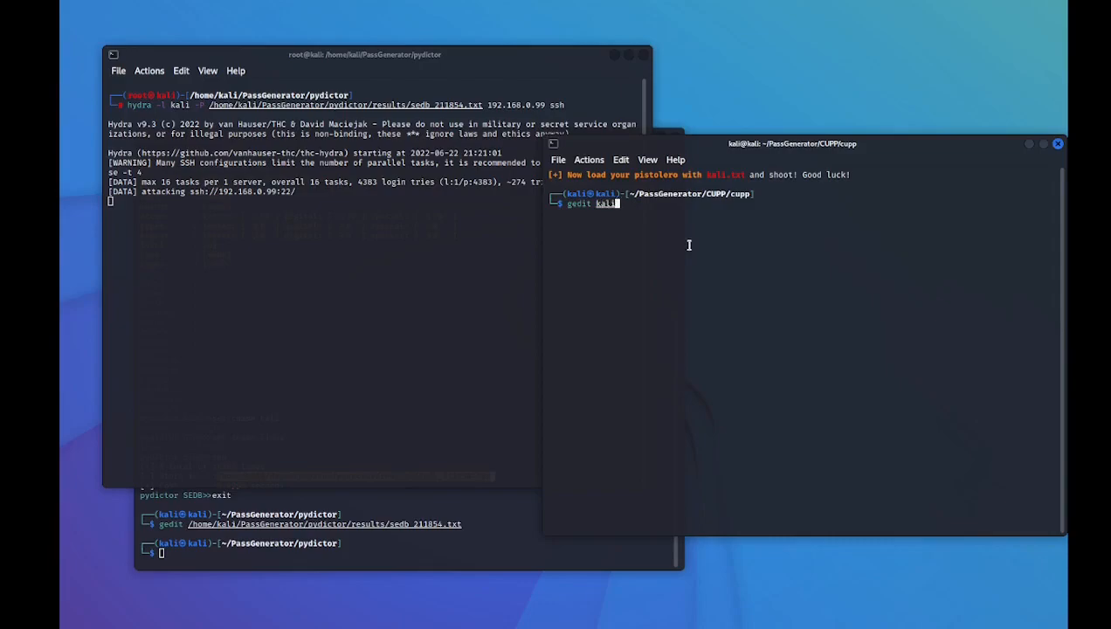
type(".txt")
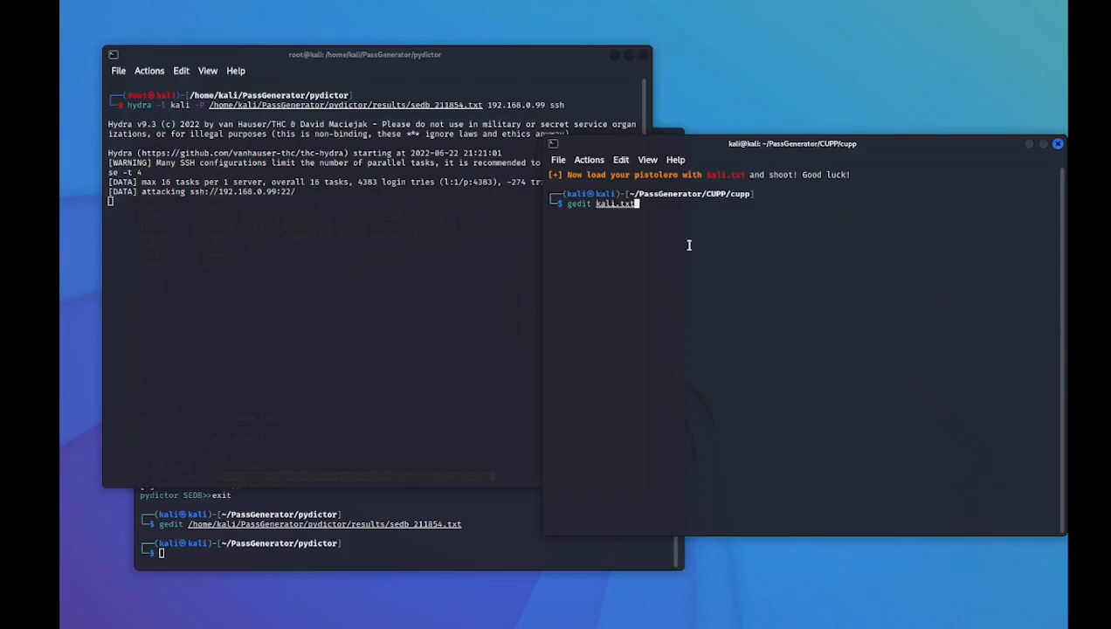
key("Return")
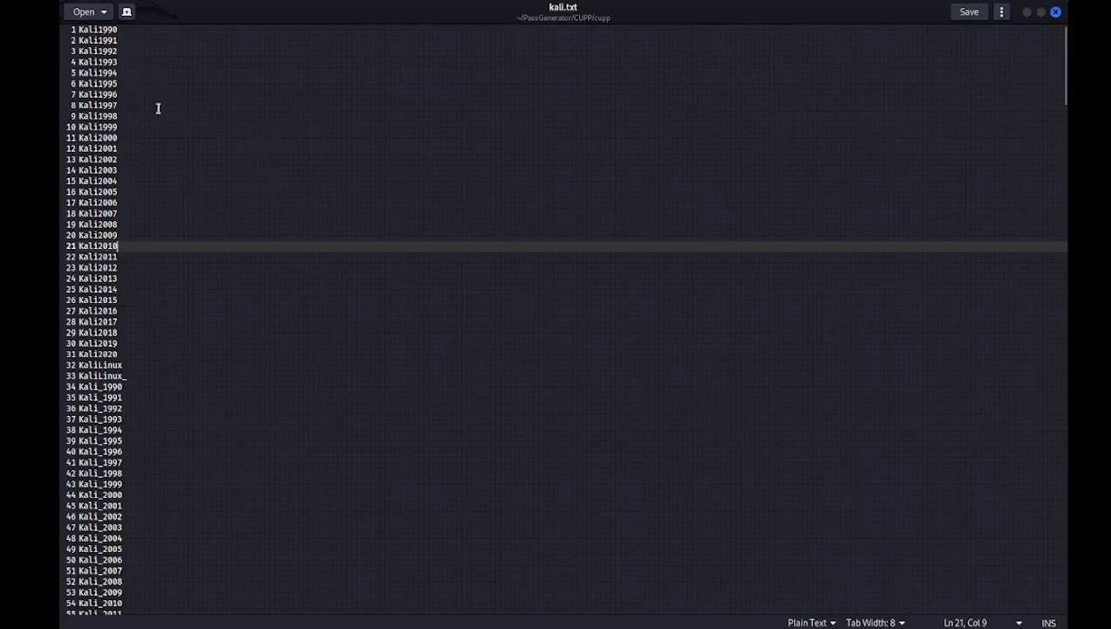
- Scroll through kali.txt, jump back to its first entry, and close gedit
scroll("down", 3)
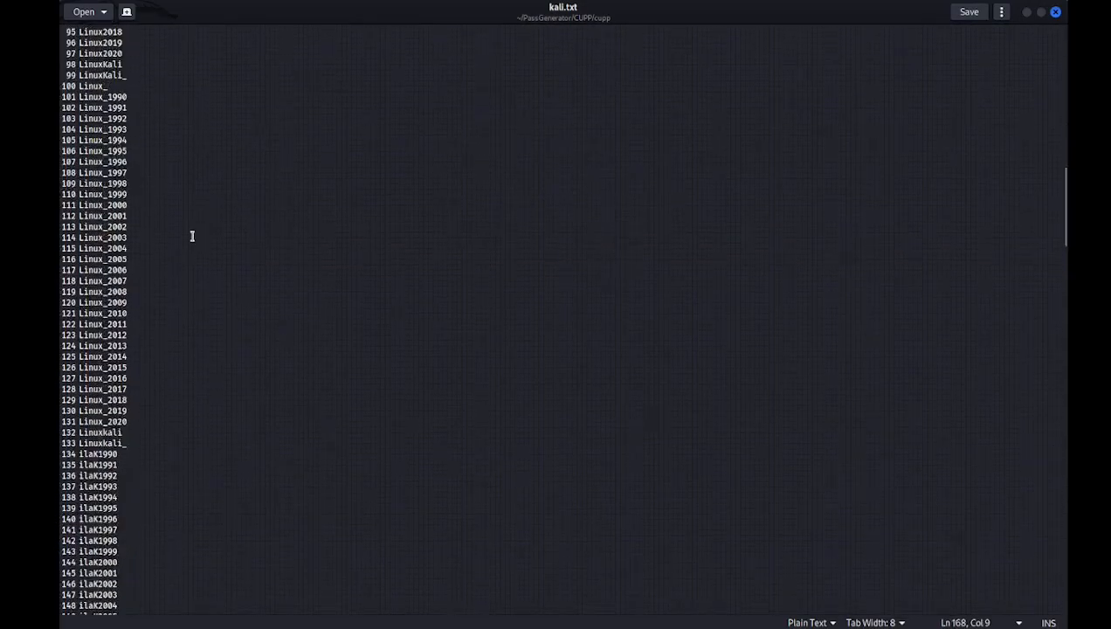
scroll("down", 3)
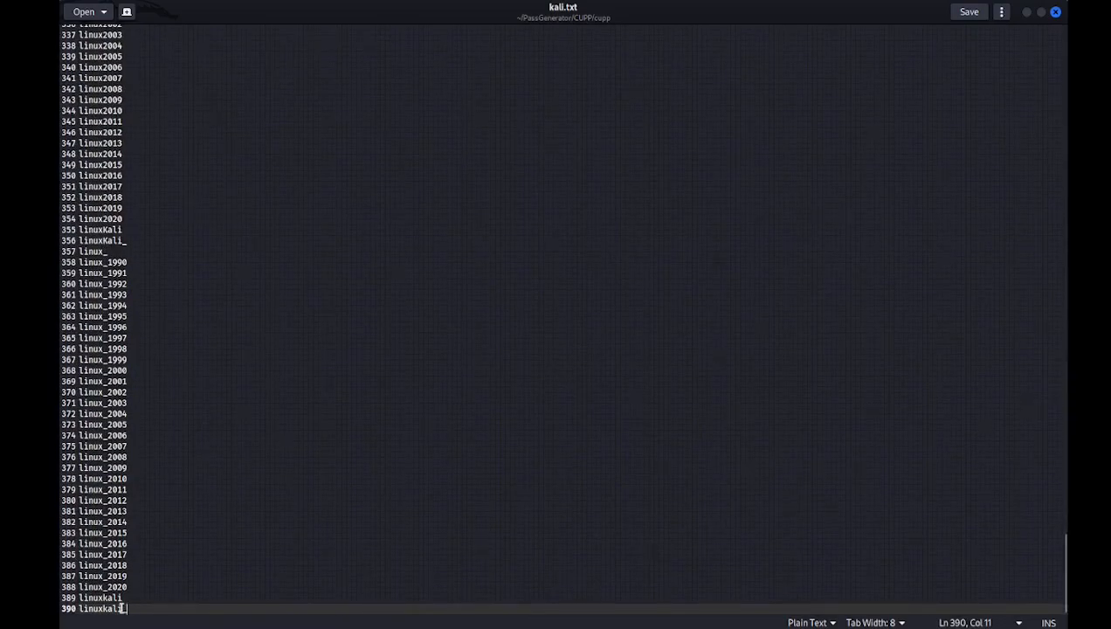
key("ctrl+Home")
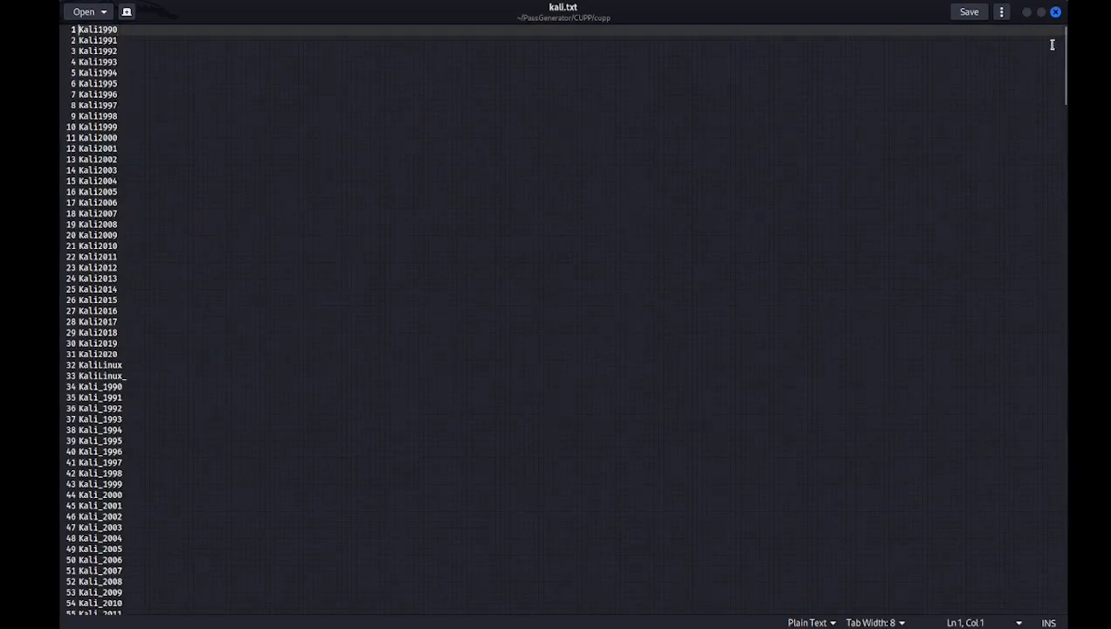
mouse_move(1055, 12)
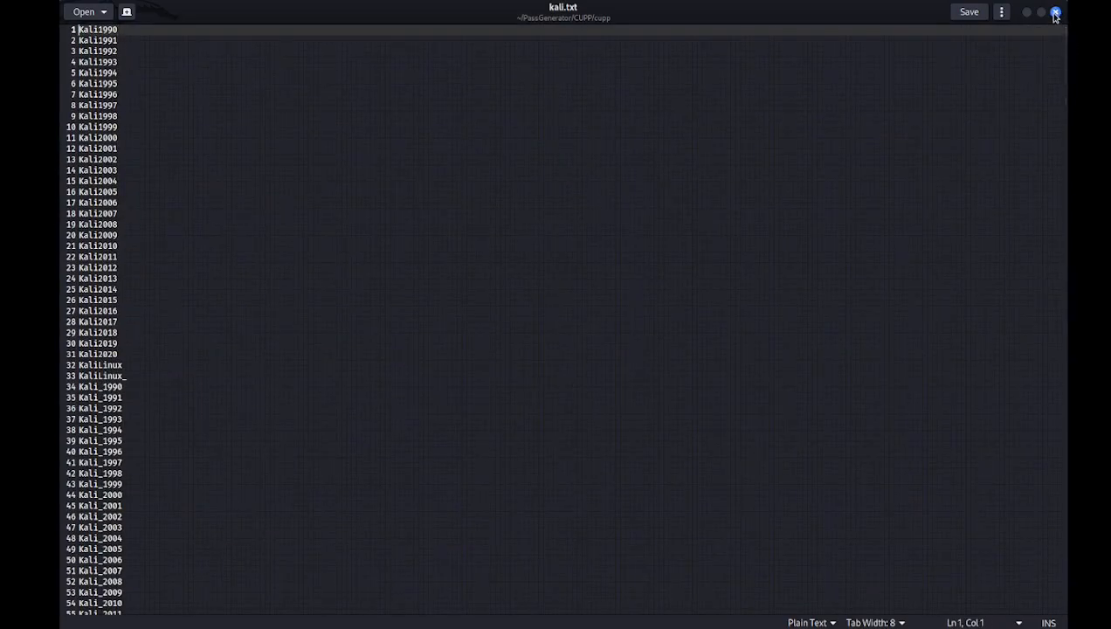
left_click(1054, 12)
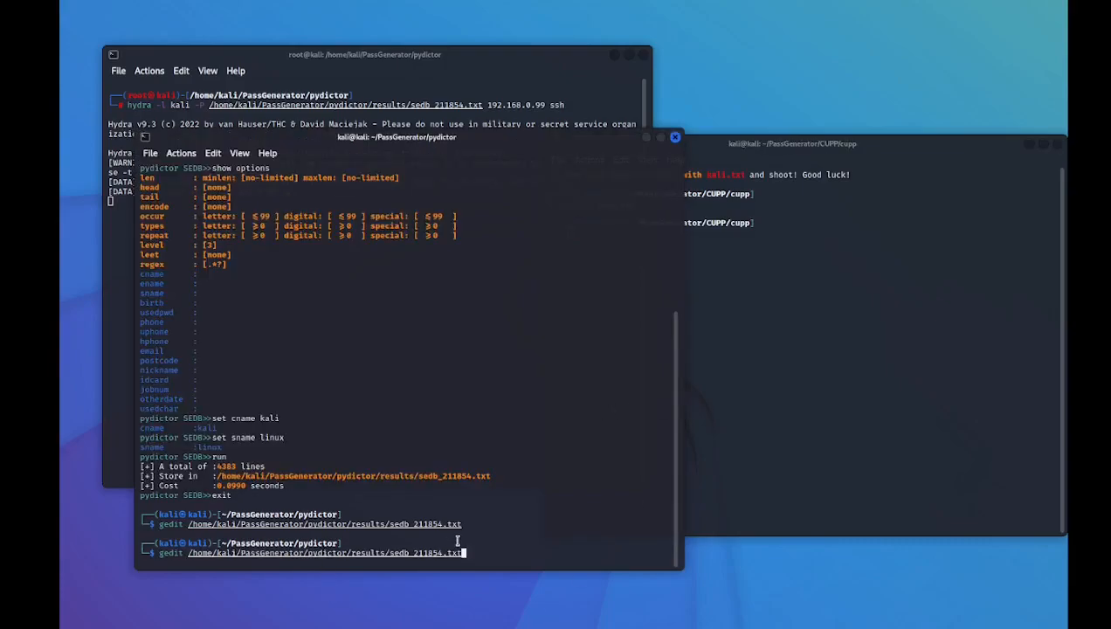
- Open sedb_211854.txt in gedit and scroll down and back up through its passwords
key("Return")
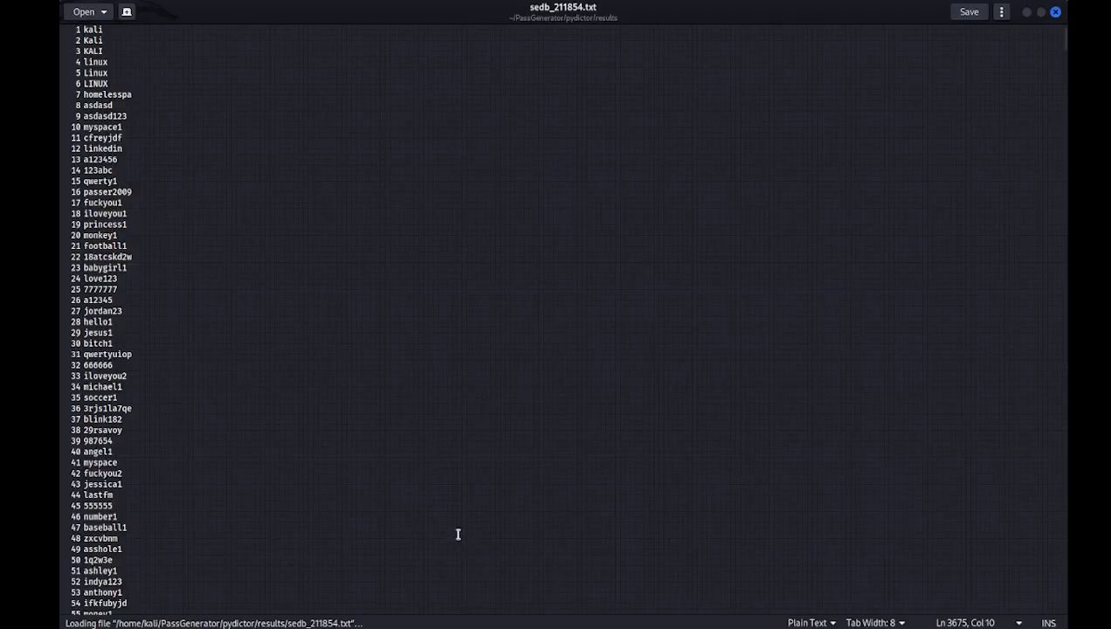
scroll("down", 3)
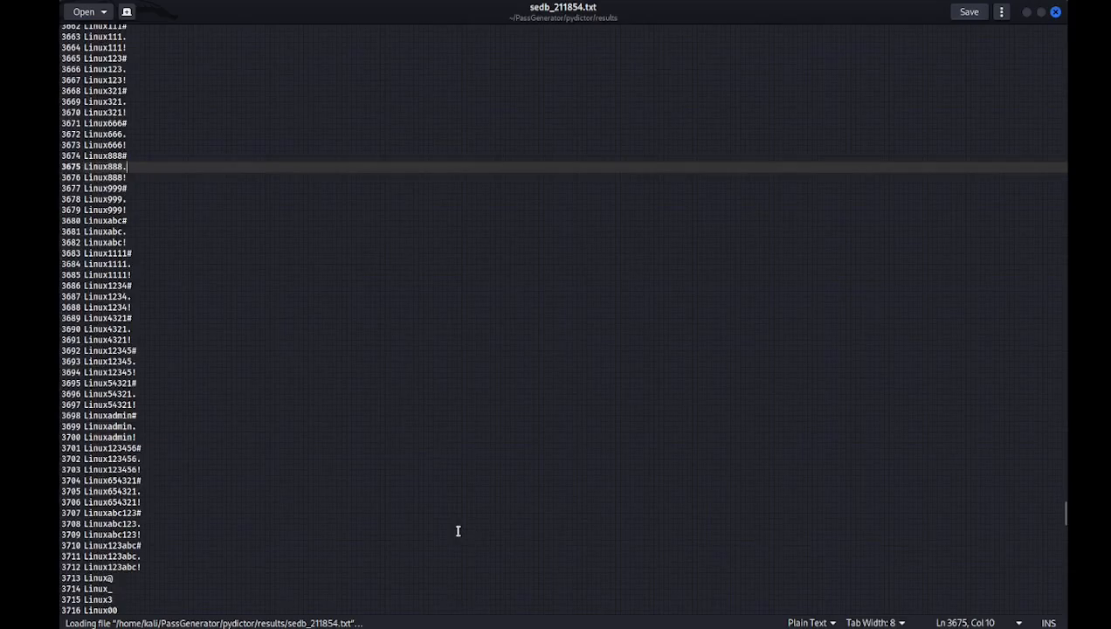
scroll("down", 3)
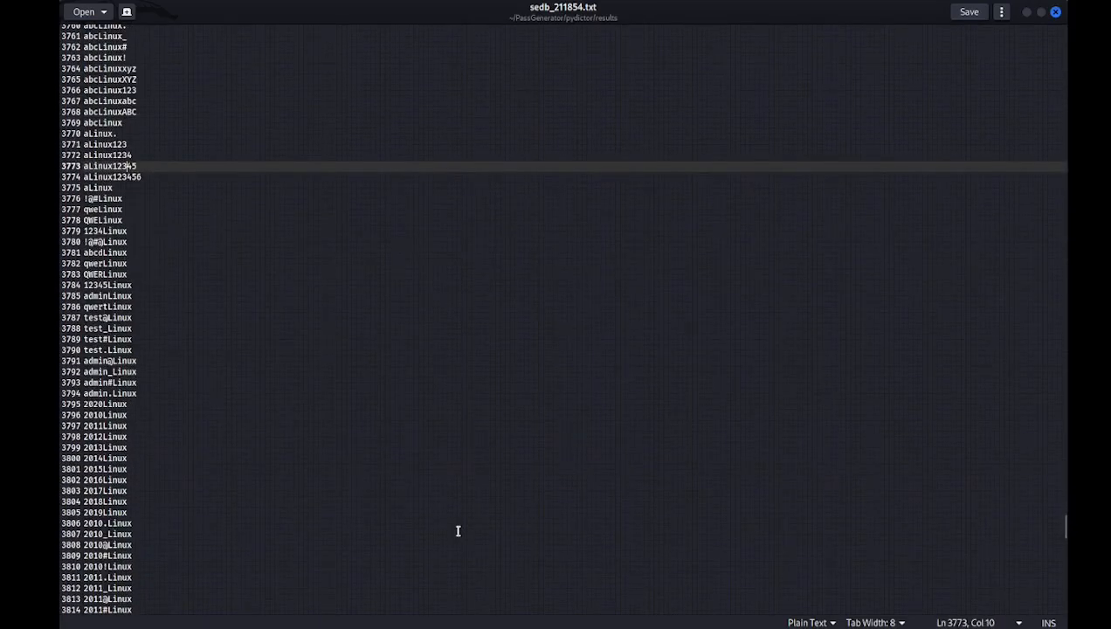
scroll("down", 3)
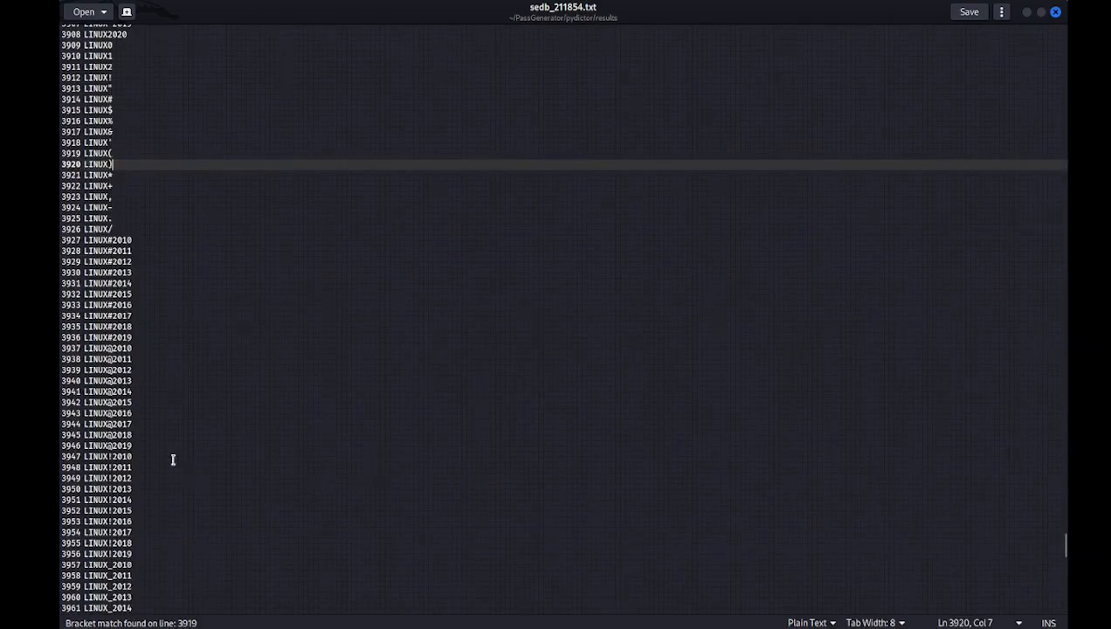
scroll("down", 3)
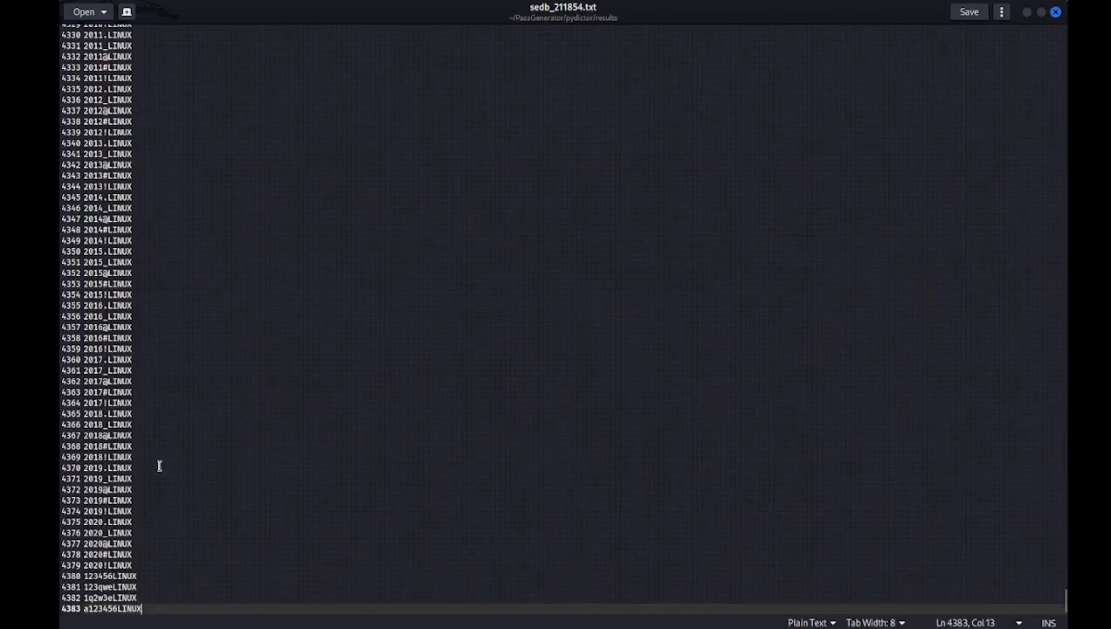
scroll("up", 3)
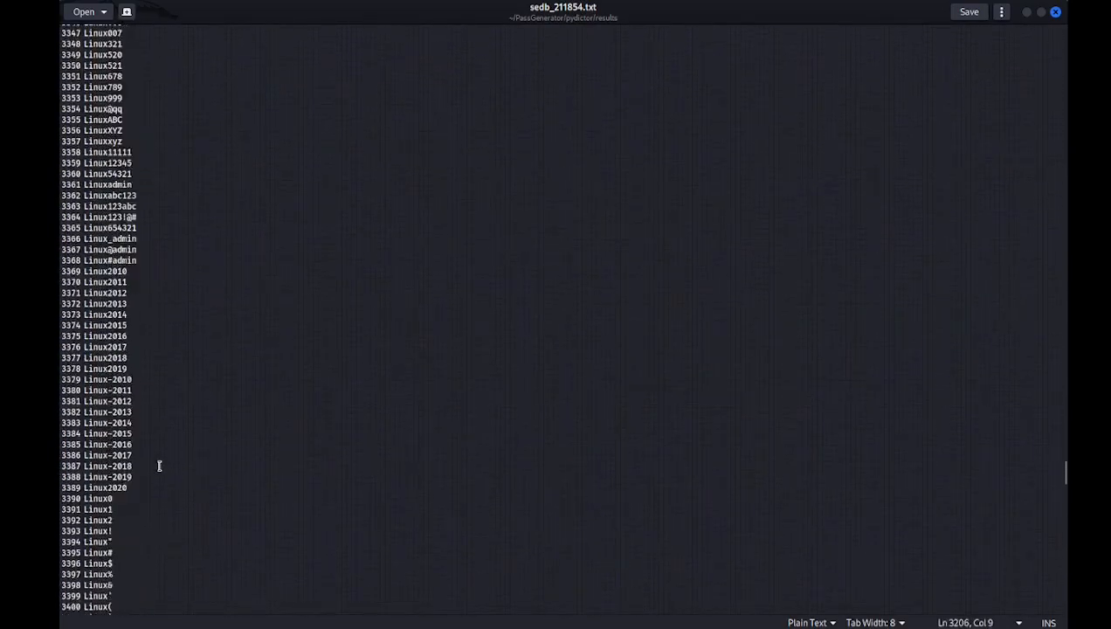
scroll("up", 3)
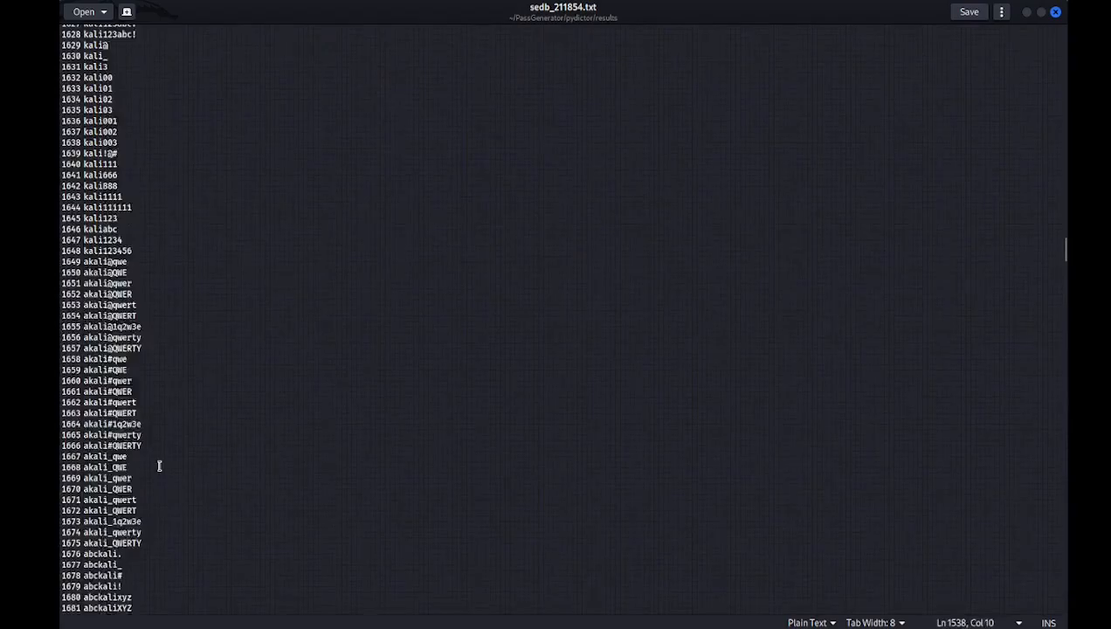
scroll("up", 3)
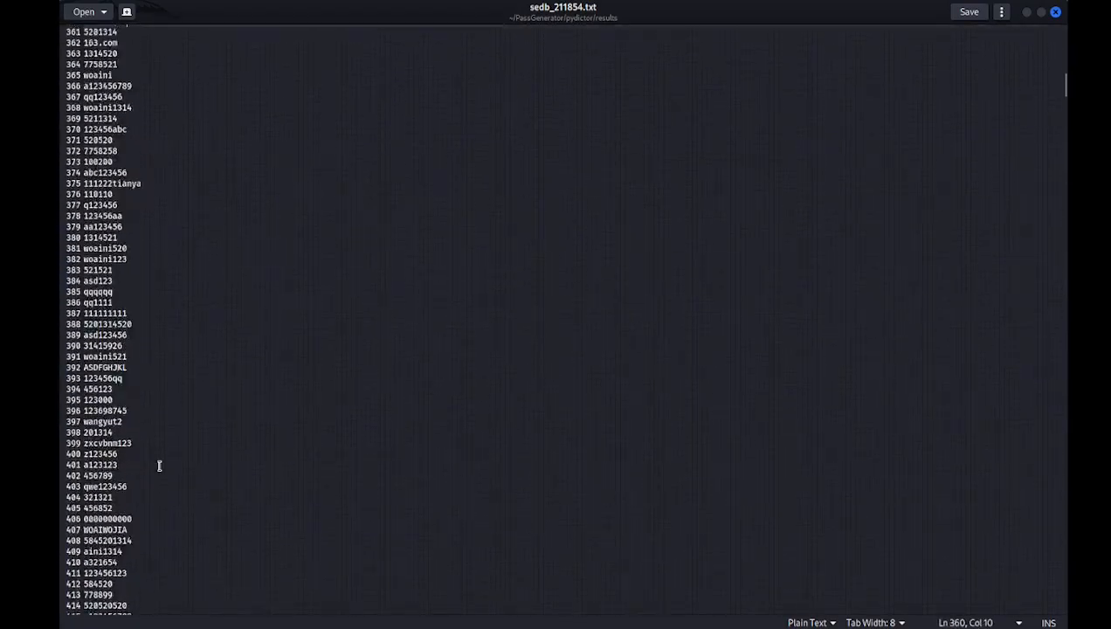
scroll("up", 3)
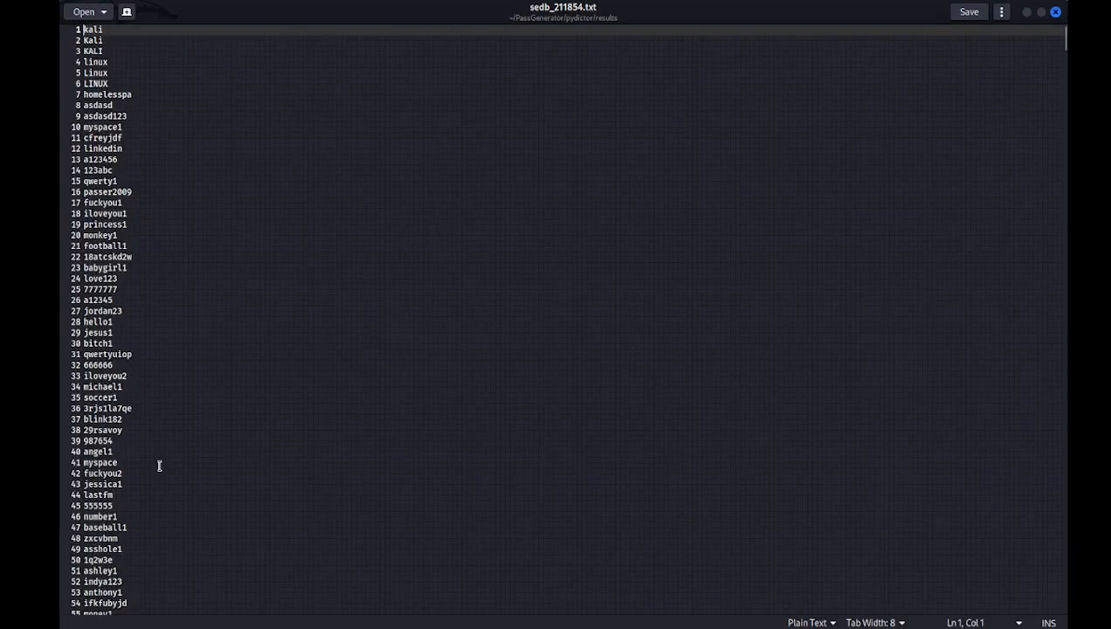
- Scroll further down past line 880 and close the sedb_211854.txt wordlist
scroll("down", 3)
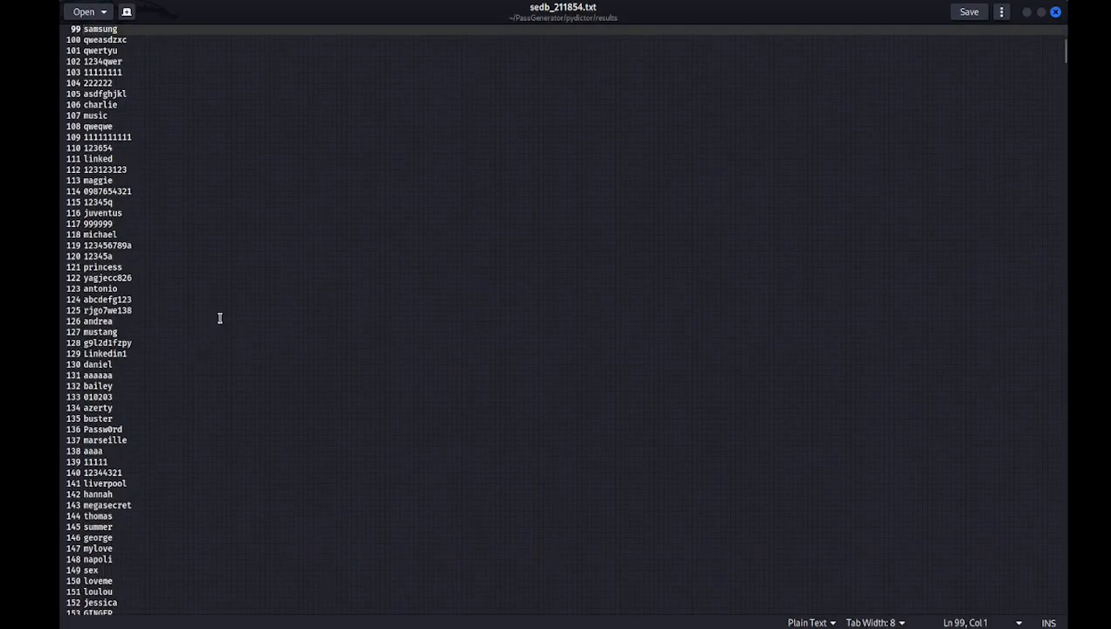
mouse_move(430, 269)
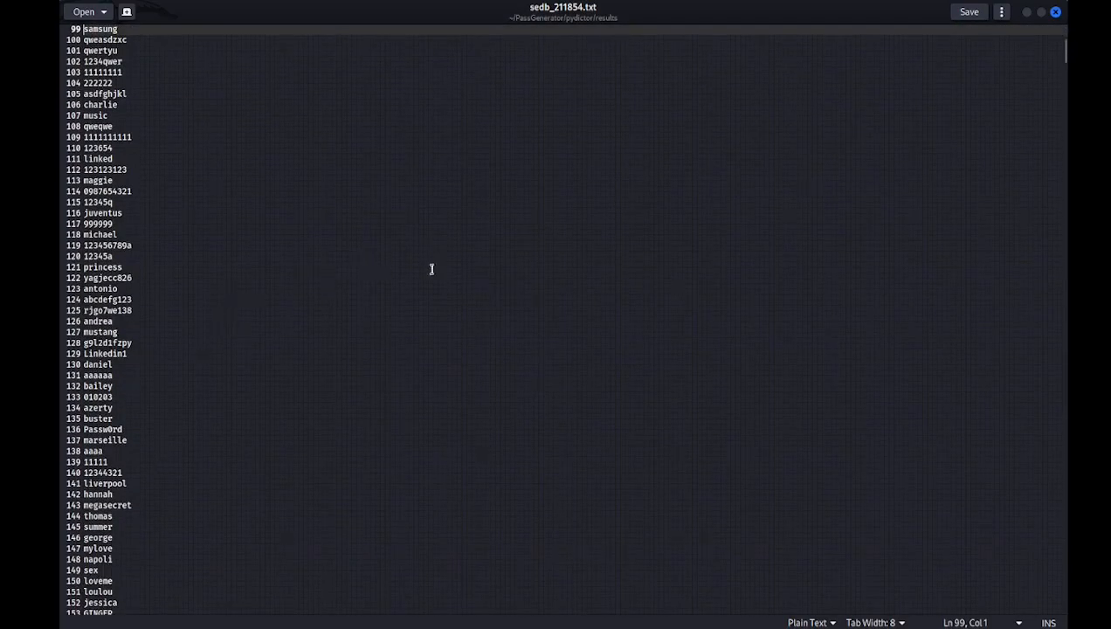
scroll("down", 3)
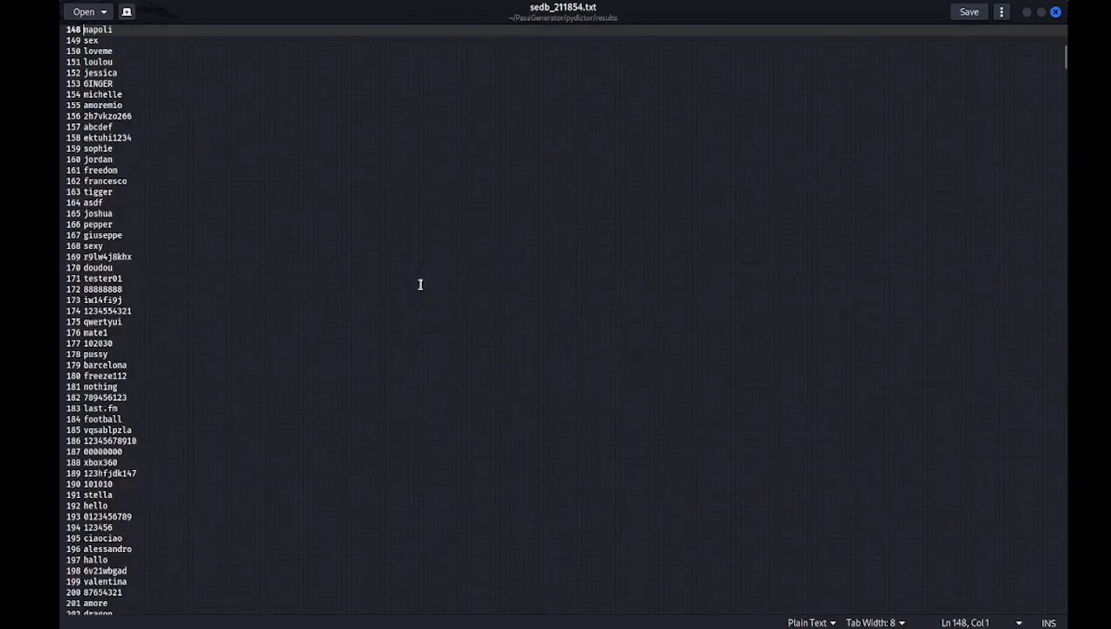
scroll("down", 3)
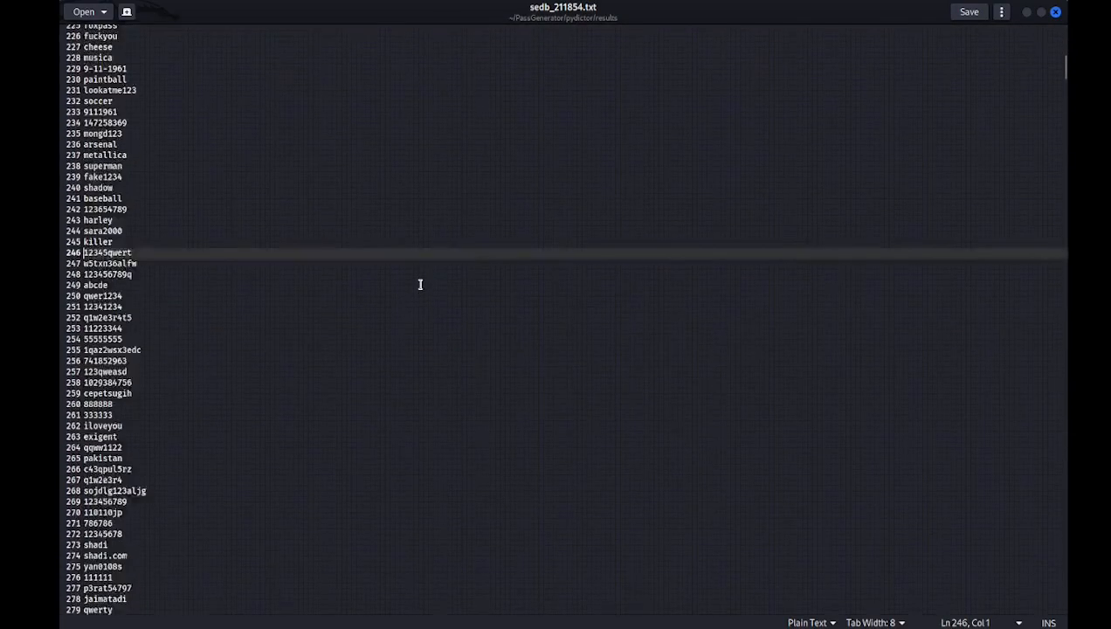
scroll("down", 3)
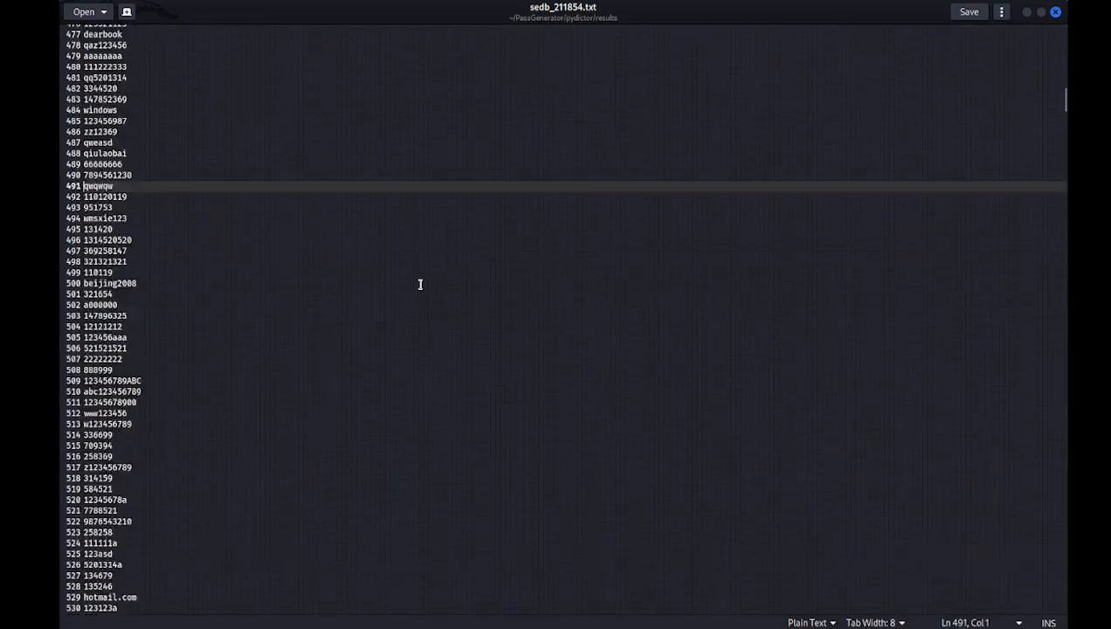
scroll("down", 3)
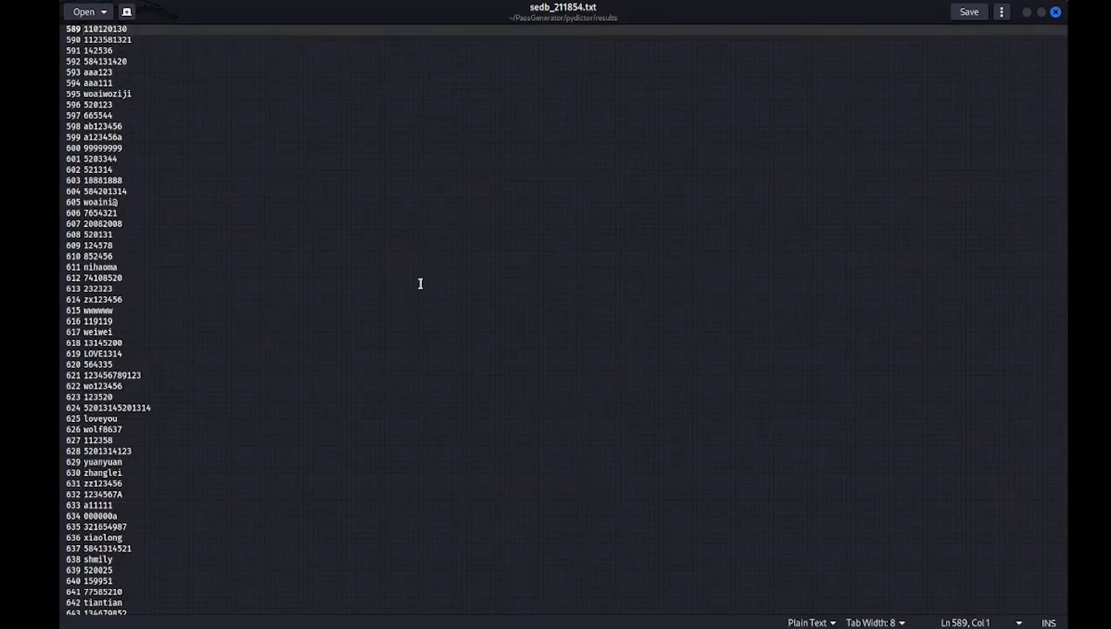
scroll("down", 3)
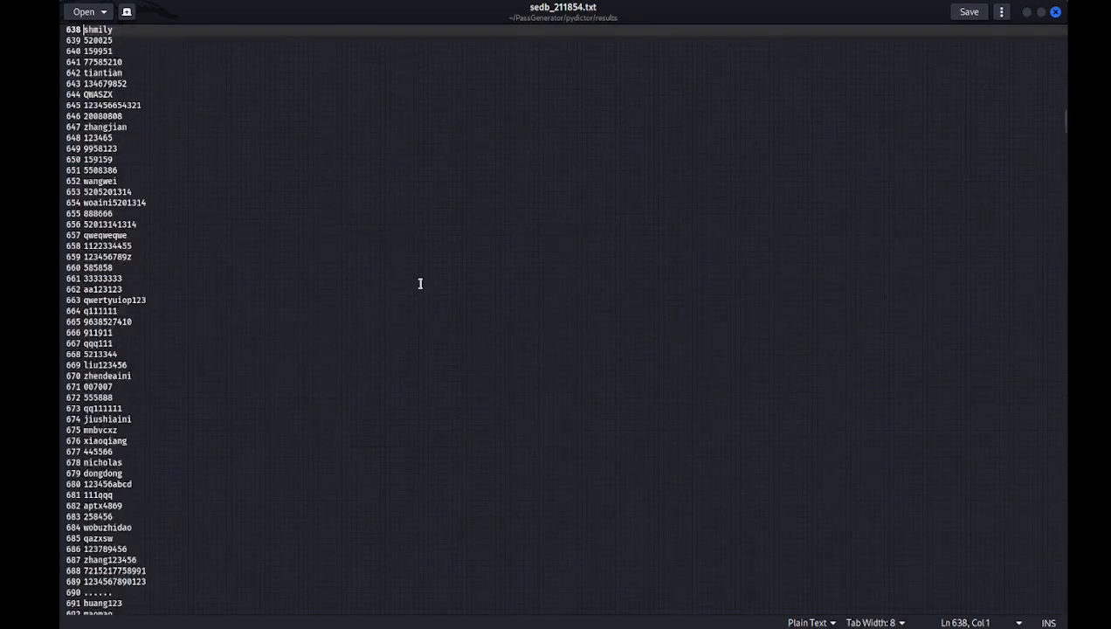
scroll("down", 3)
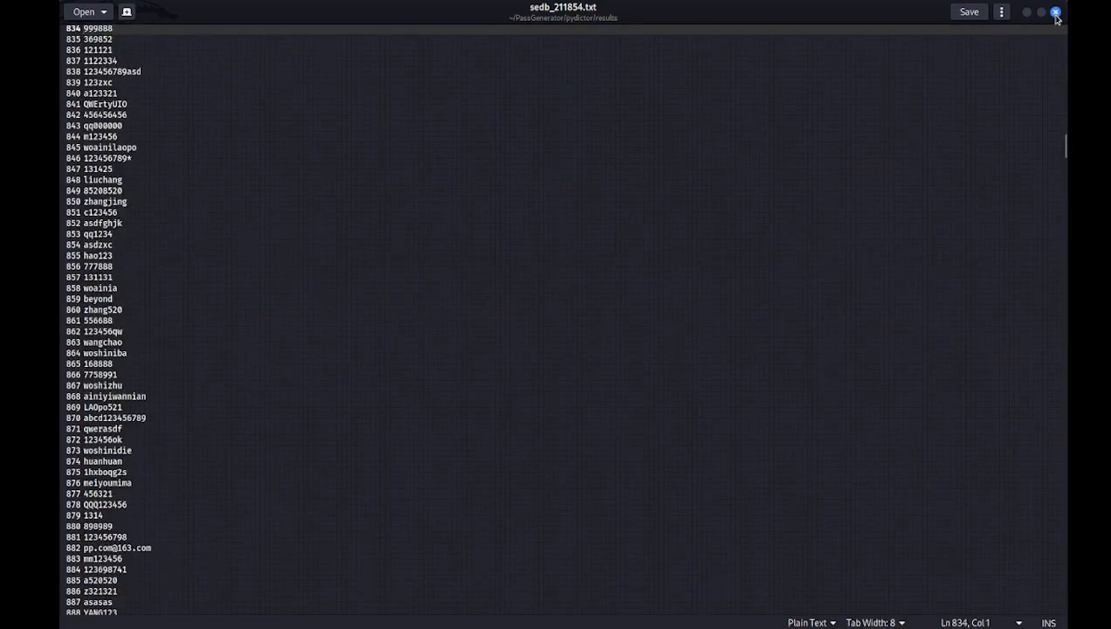
left_click(1055, 12)
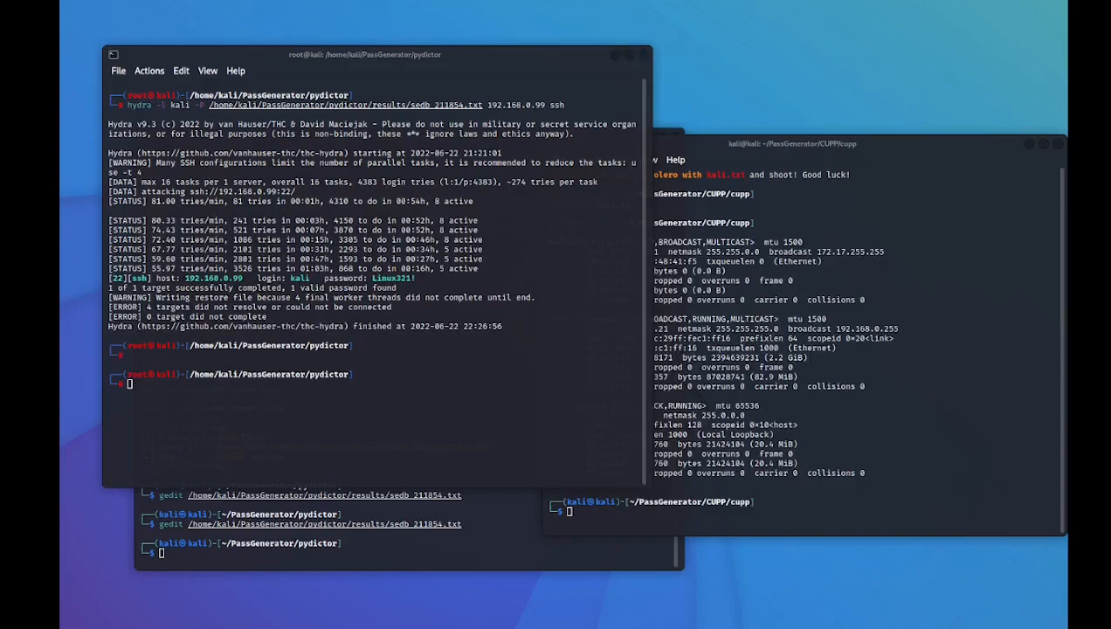
mouse_move(365, 502)
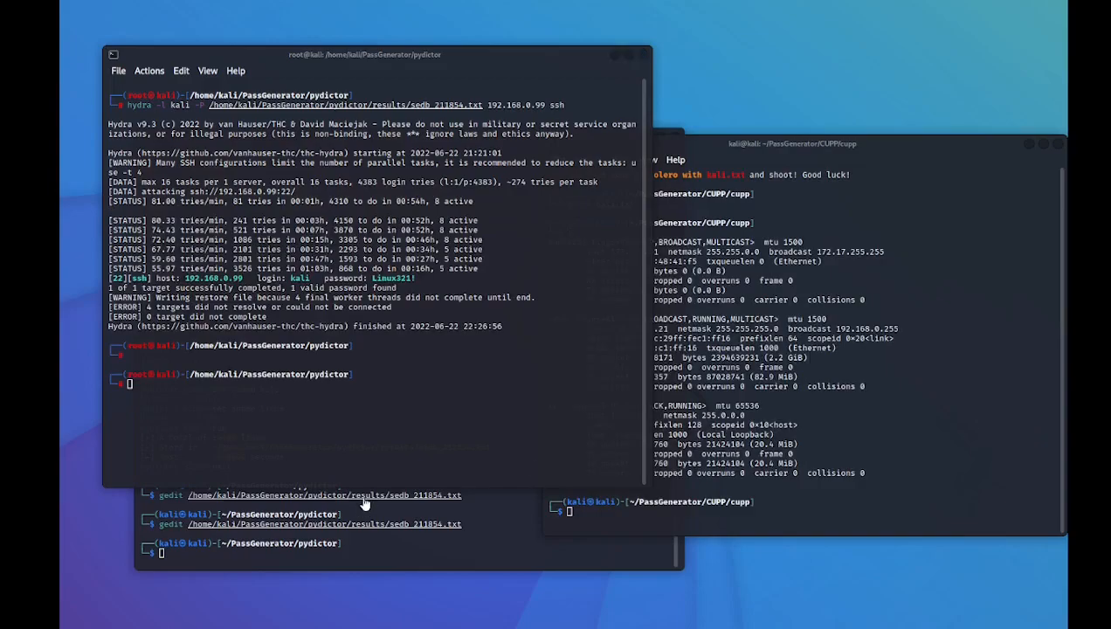
mouse_move(389, 326)
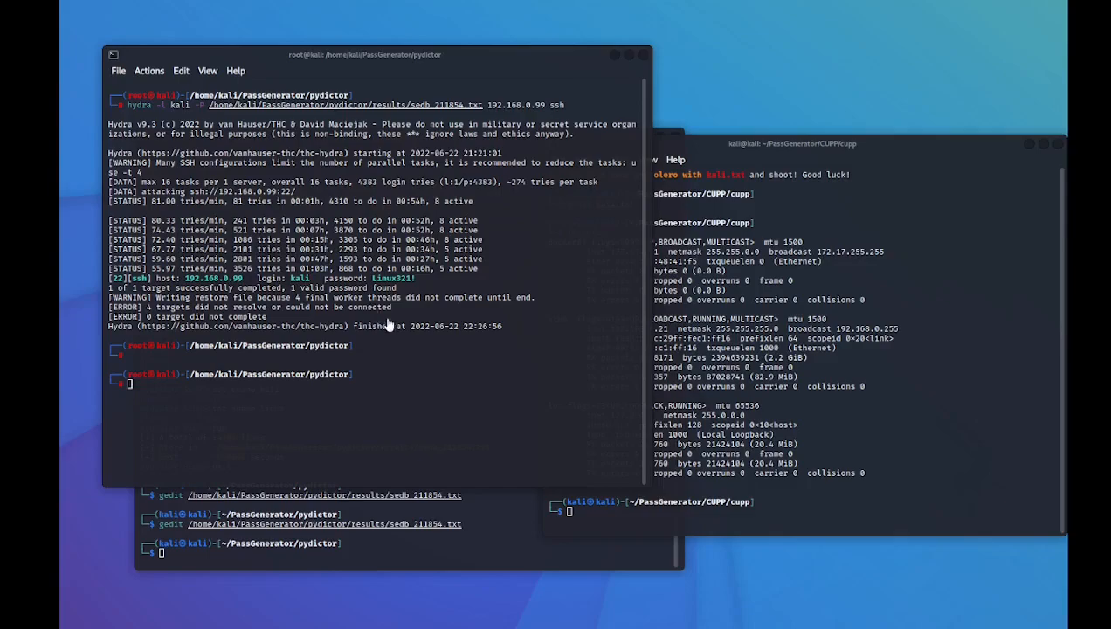
mouse_move(249, 283)
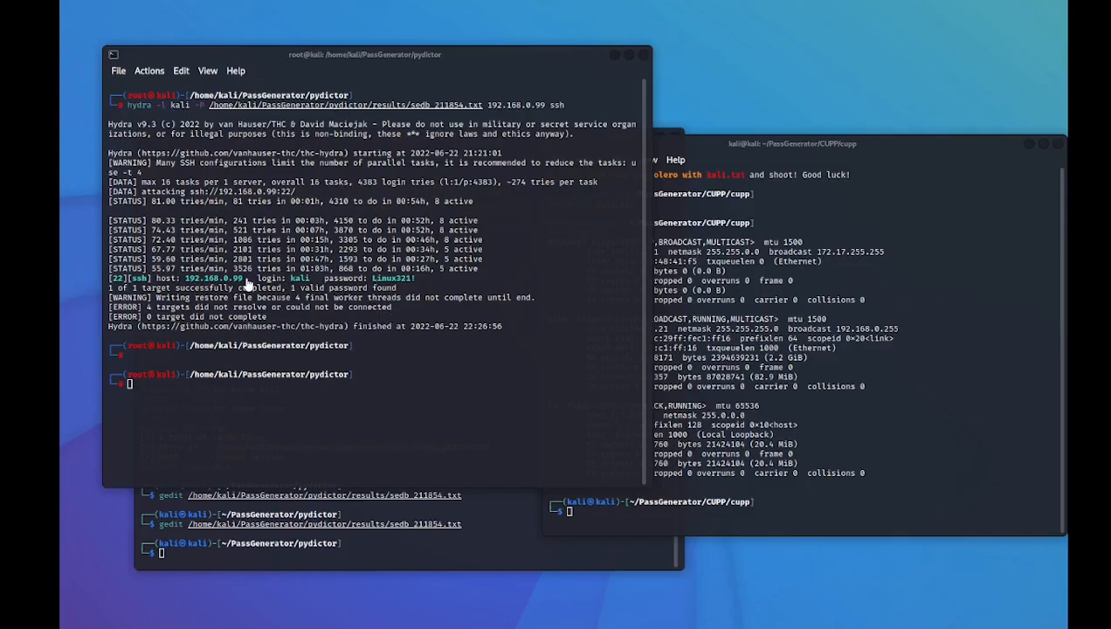
mouse_move(388, 286)
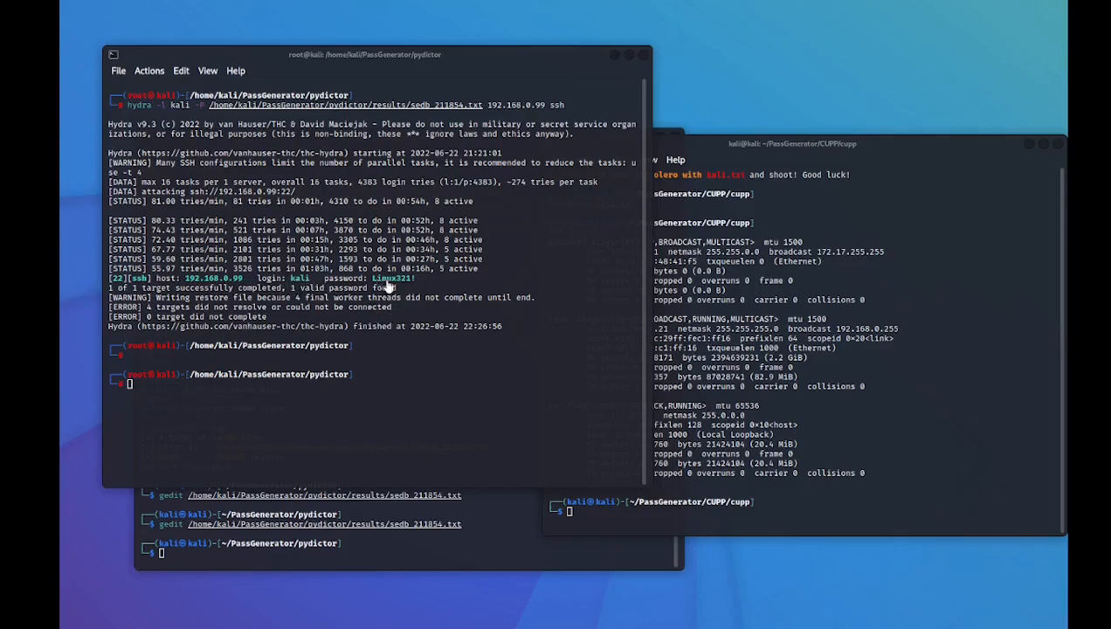
mouse_move(454, 295)
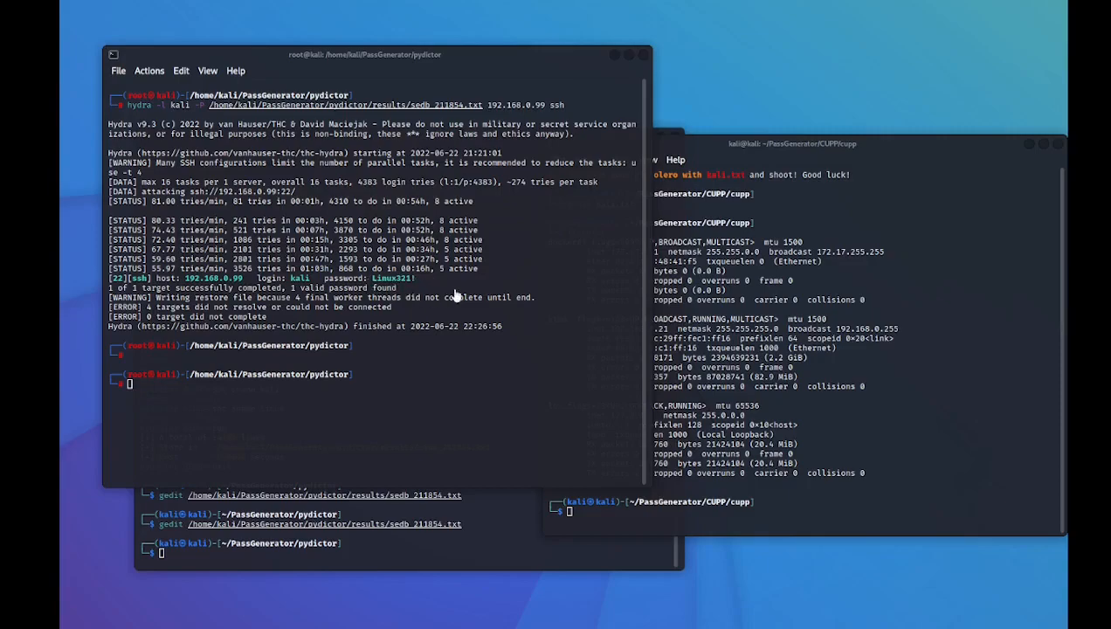
mouse_move(273, 270)
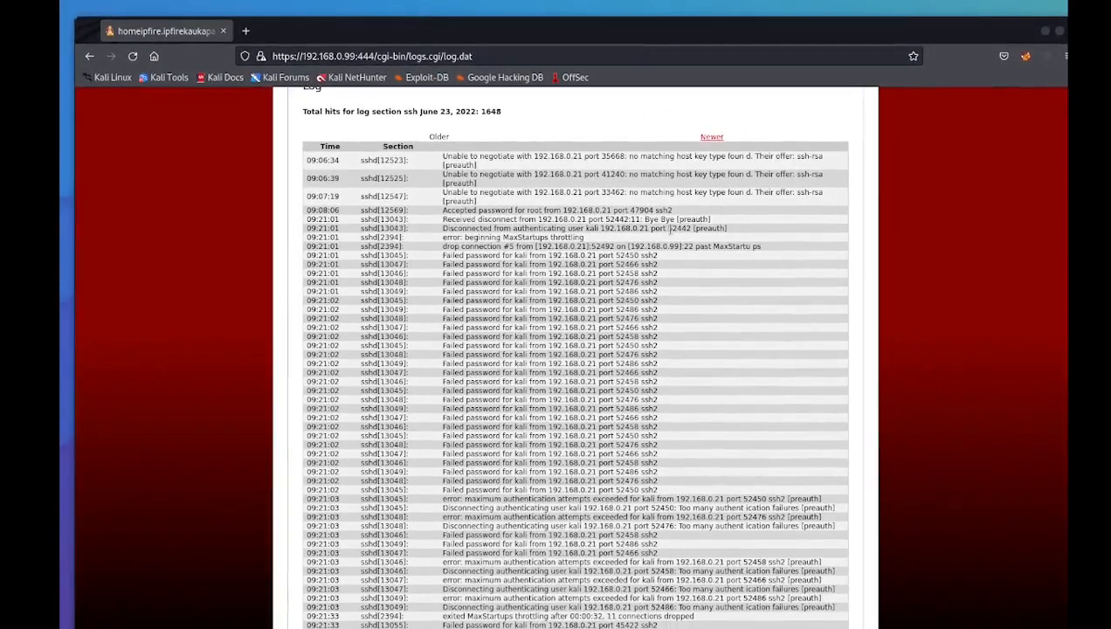
- Scroll the IPFire ssh log down to failed kali attempts through 09:22:08
scroll("down", 3)
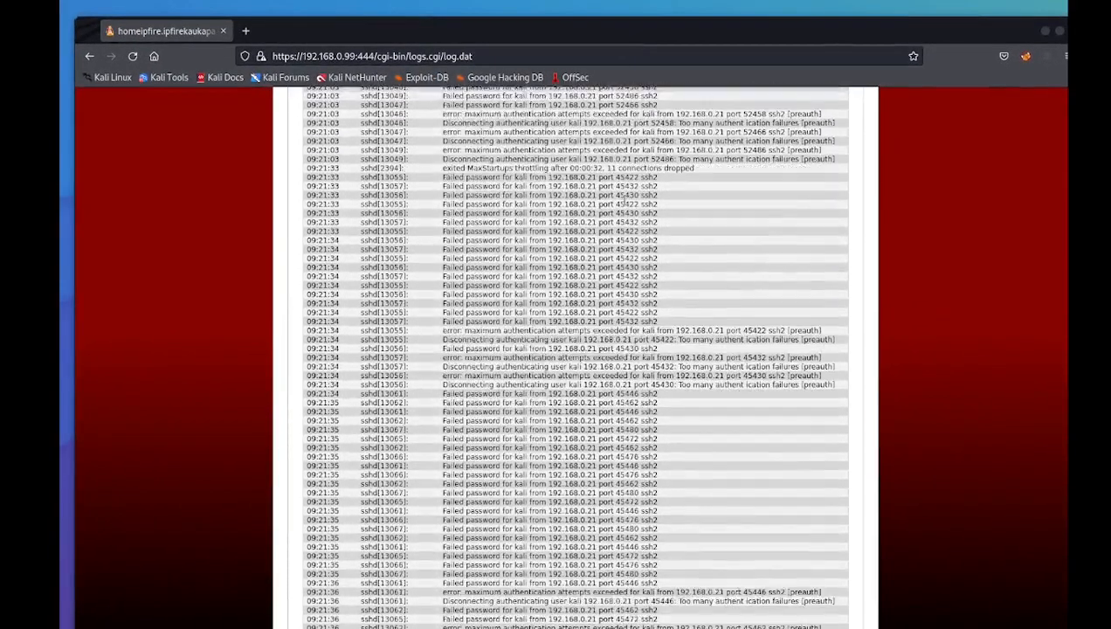
scroll("down", 3)
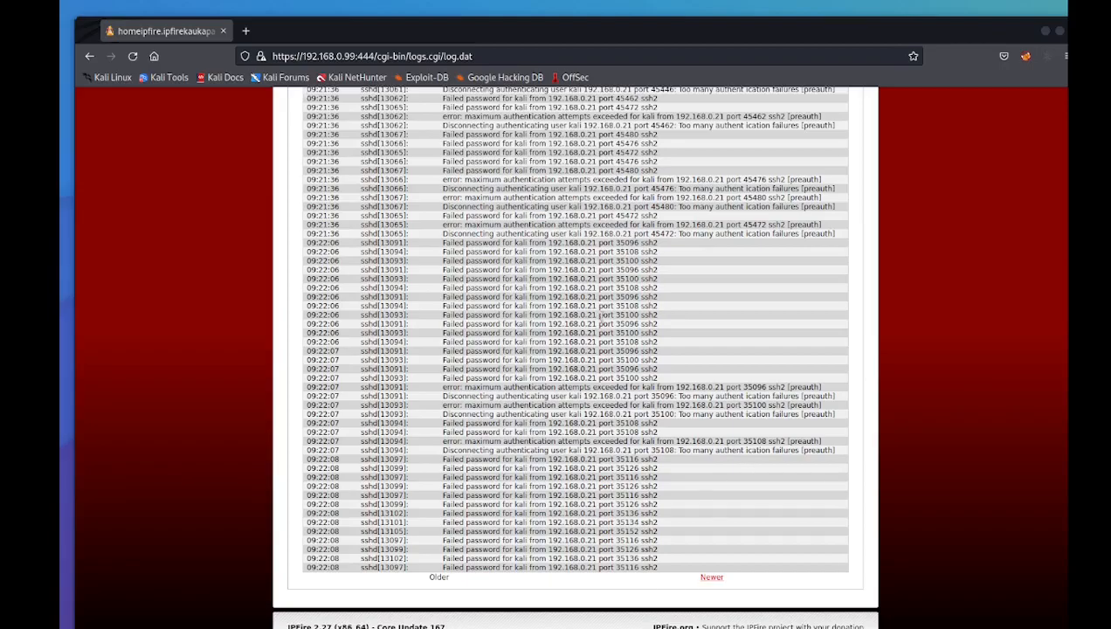